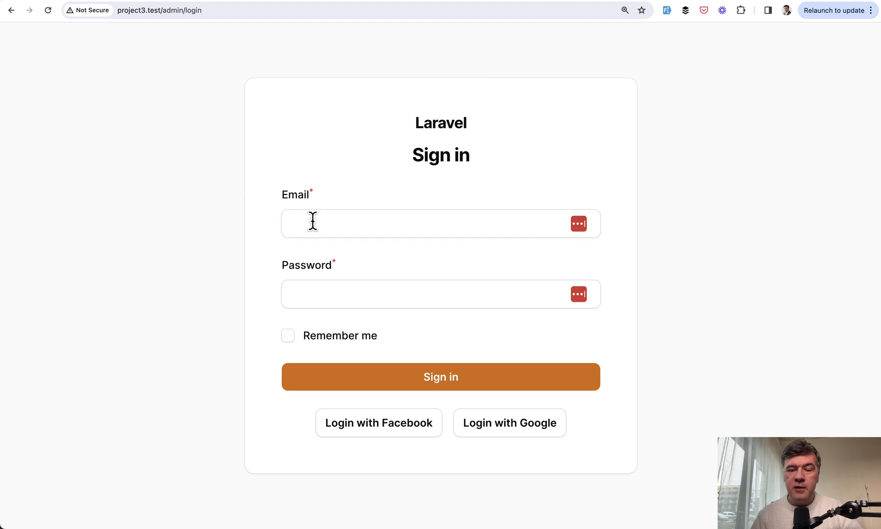
pyautogui.moveTo(177, 282)
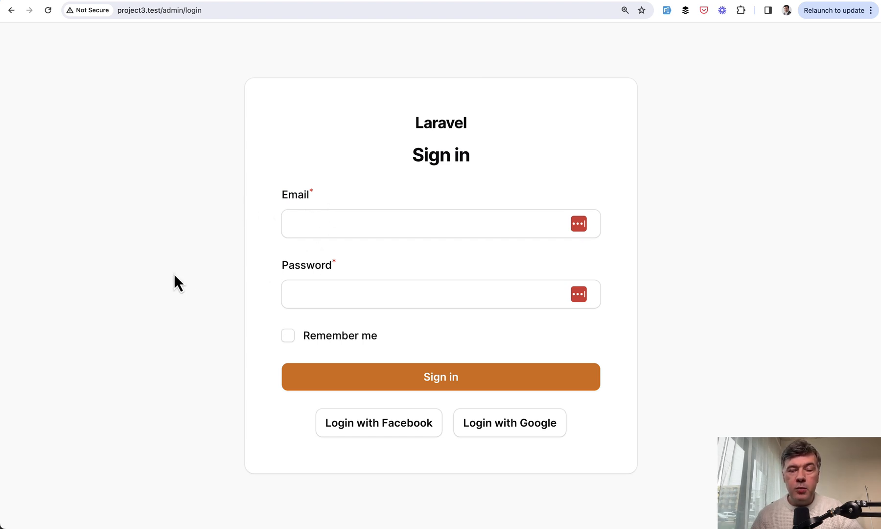
# Highlight the Username / Email label and focus the login field on the admin sign-in page.
pyautogui.doubleClick(295, 195)
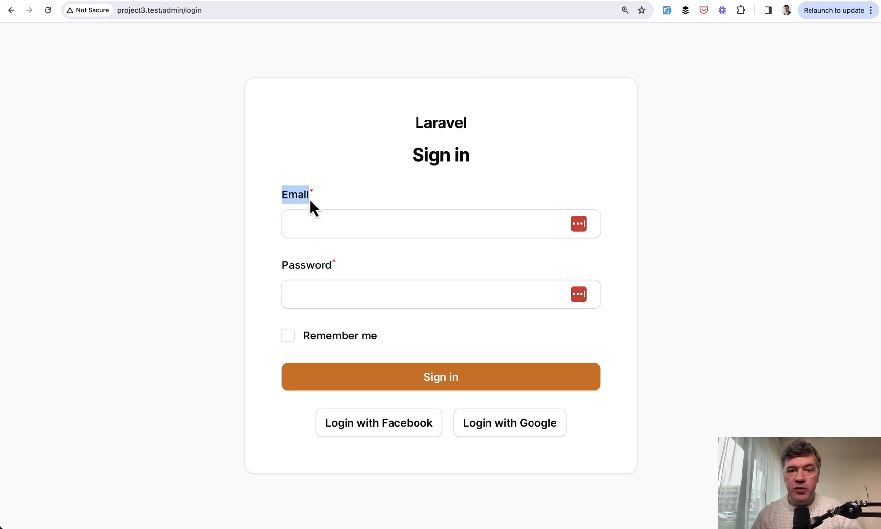
pyautogui.click(440, 223)
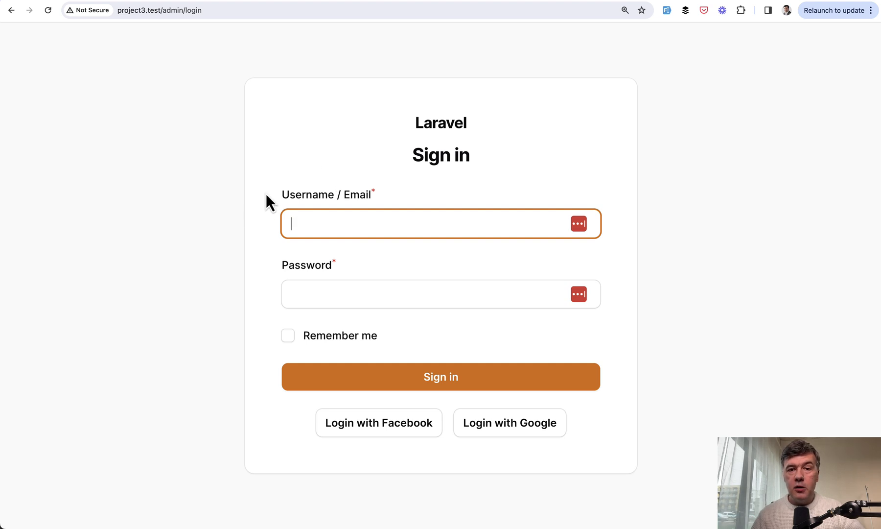
pyautogui.moveTo(204, 205)
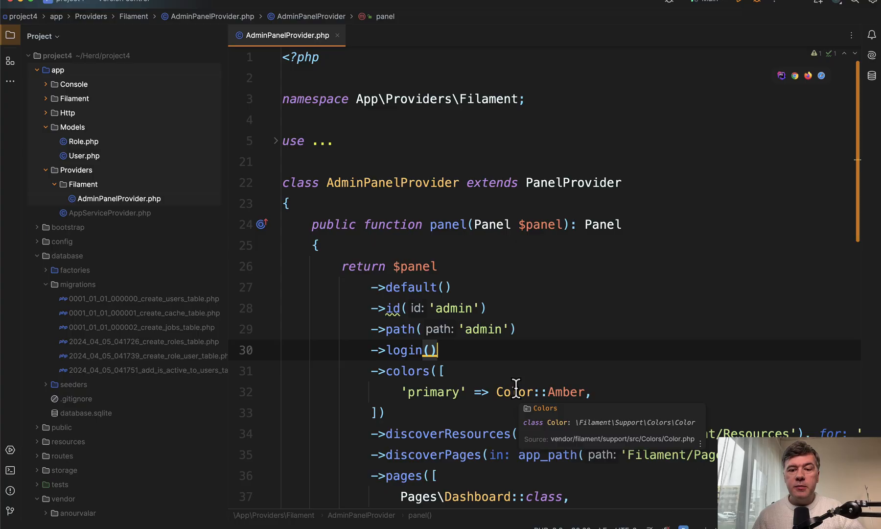
pyautogui.moveTo(406, 122)
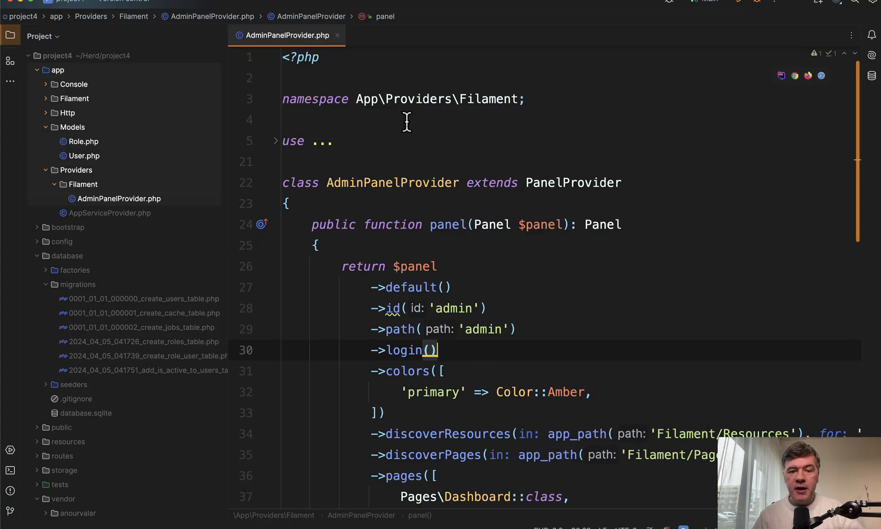
# Locate the ->login() call in AdminPanelProvider's panel configuration.
pyautogui.scroll(-3)
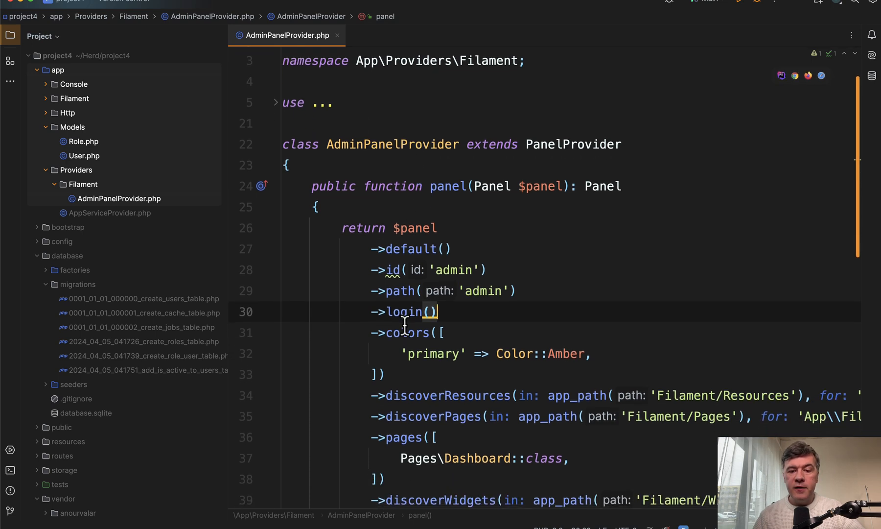
pyautogui.click(400, 311)
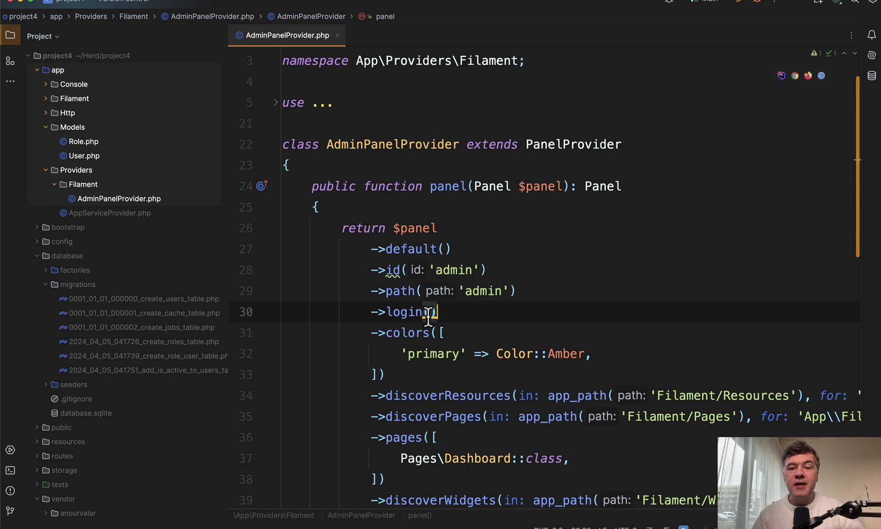
pyautogui.moveTo(427, 311)
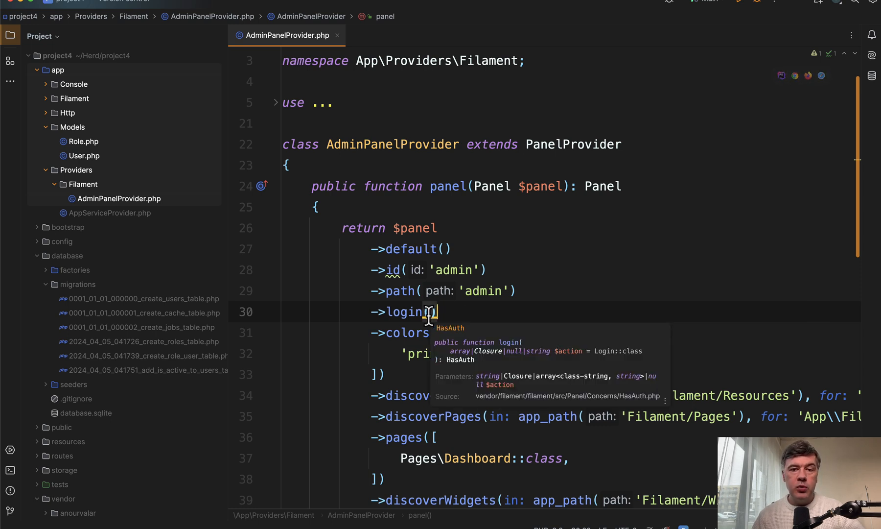
pyautogui.moveTo(497, 295)
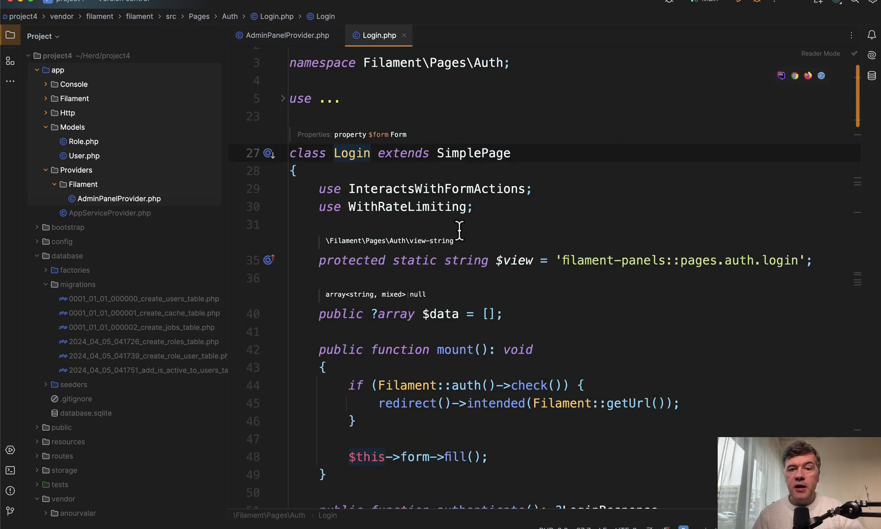
# Scroll through Filament's vendor Login.php past authenticate() and getForms() to getEmailFormComponent().
pyautogui.scroll(-3)
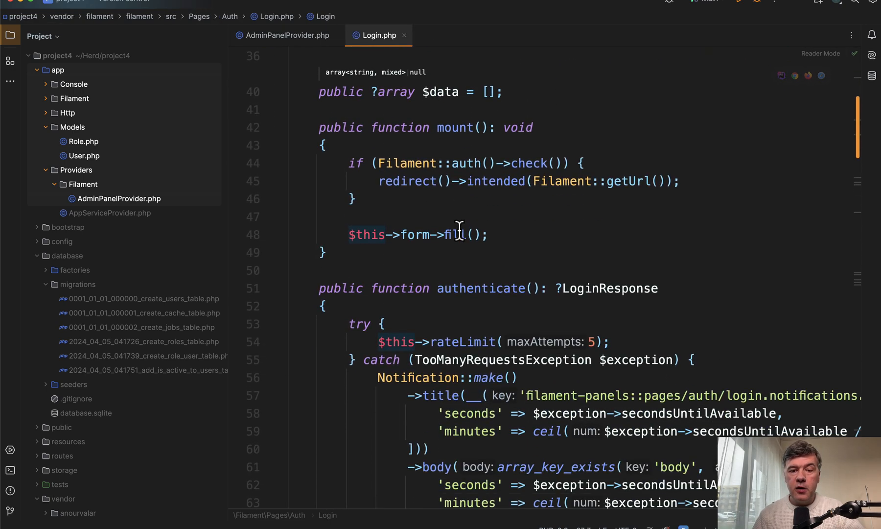
pyautogui.scroll(-3)
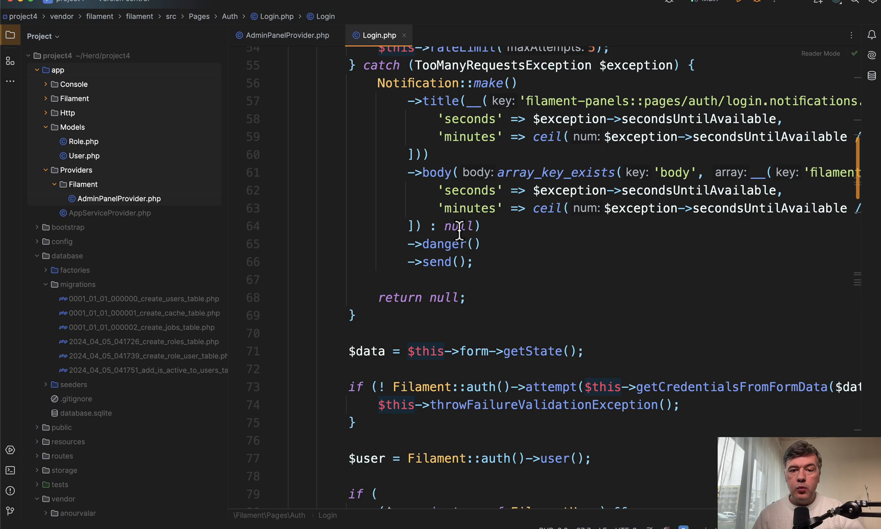
pyautogui.scroll(-3)
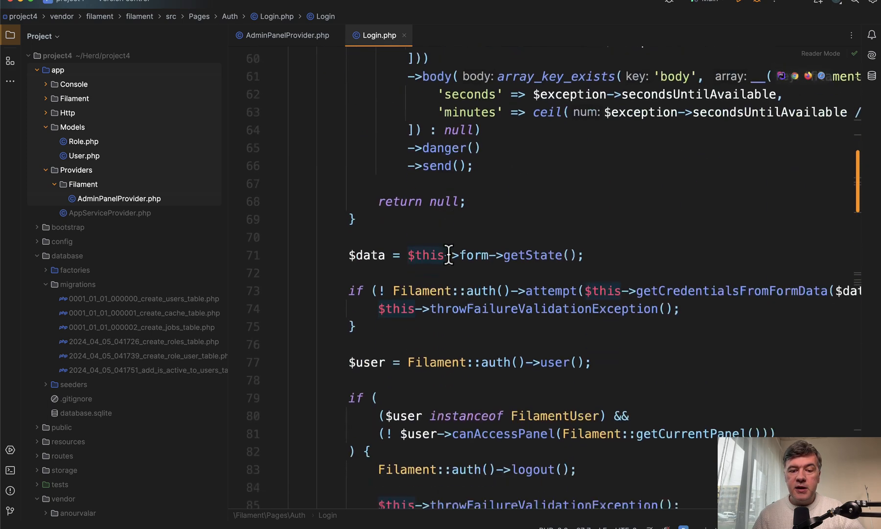
pyautogui.scroll(-3)
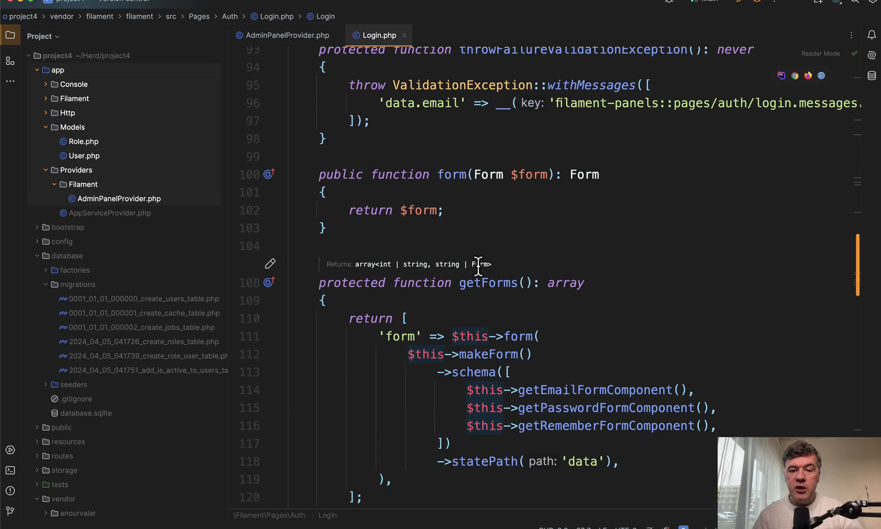
pyautogui.scroll(-3)
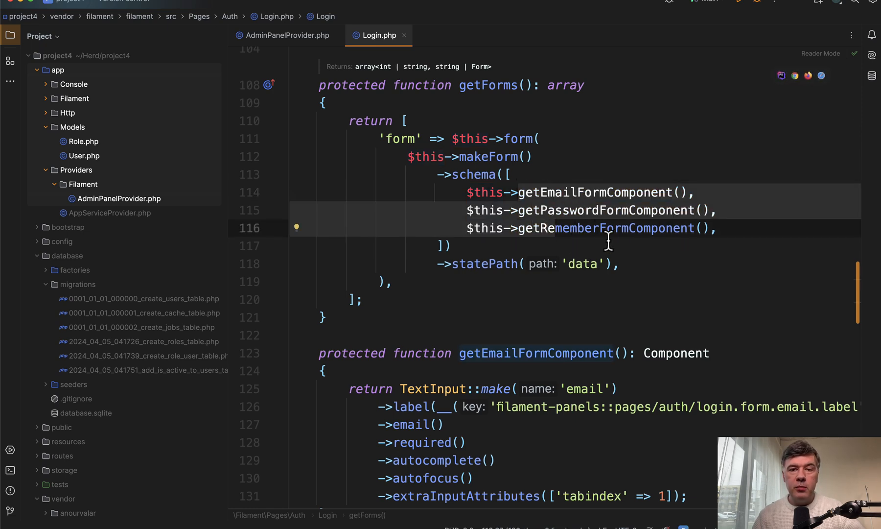
pyautogui.scroll(-3)
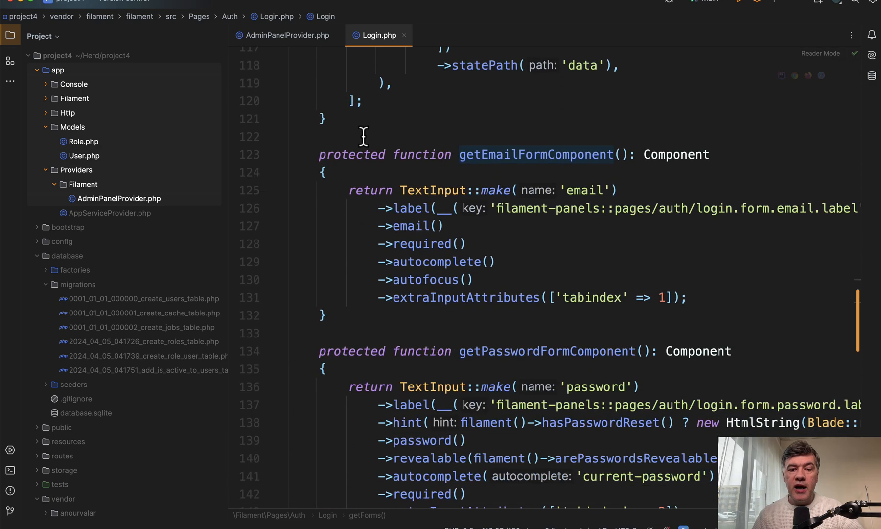
pyautogui.scroll(-3)
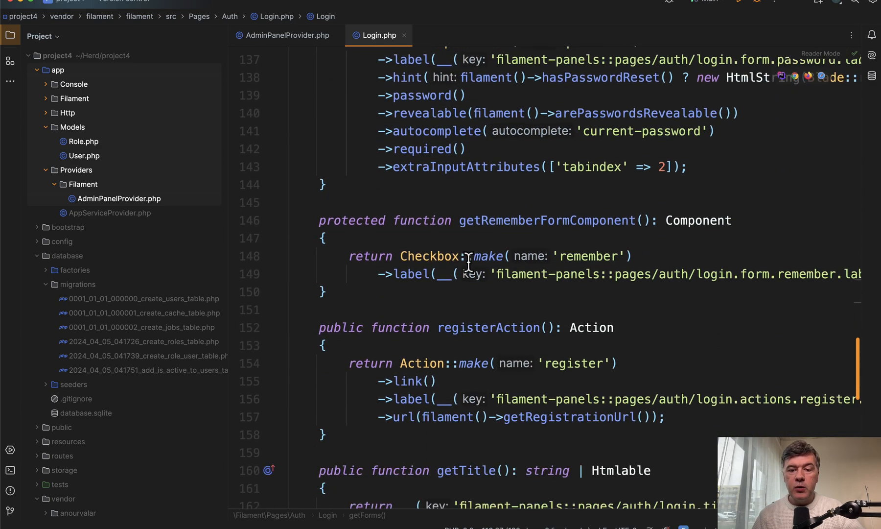
pyautogui.scroll(3)
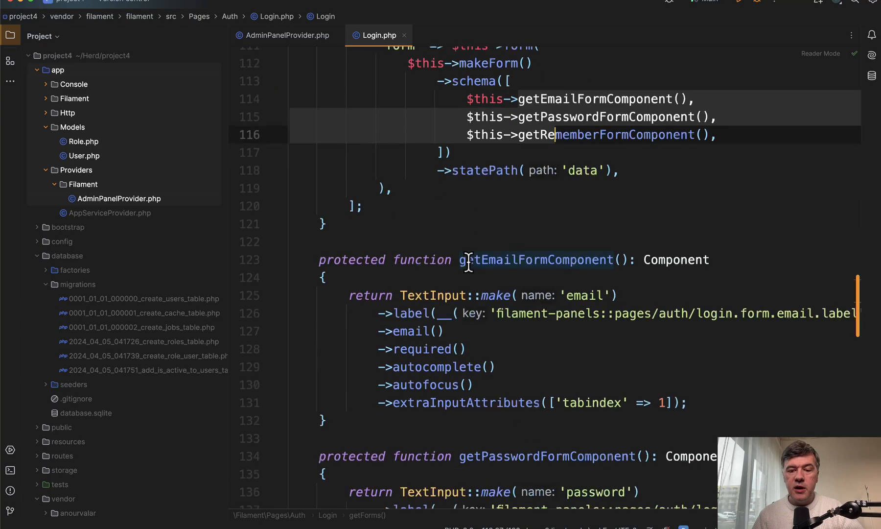
pyautogui.scroll(-3)
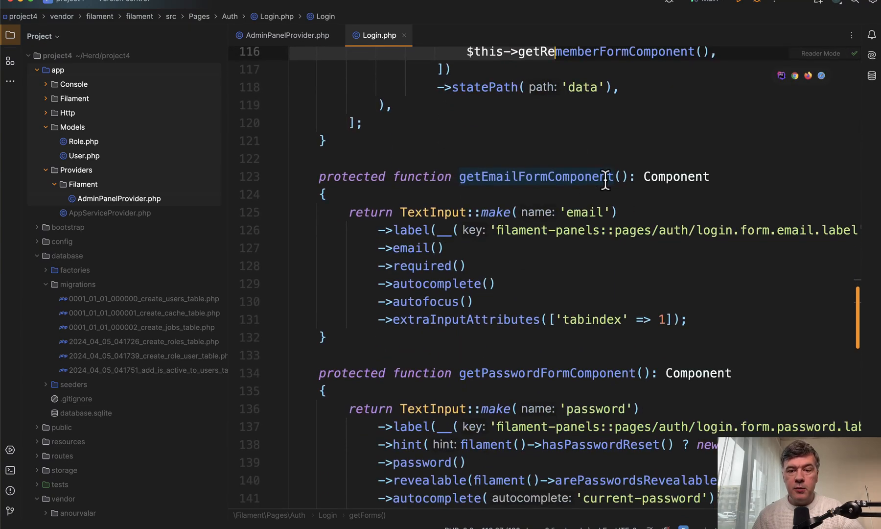
pyautogui.moveTo(540, 286)
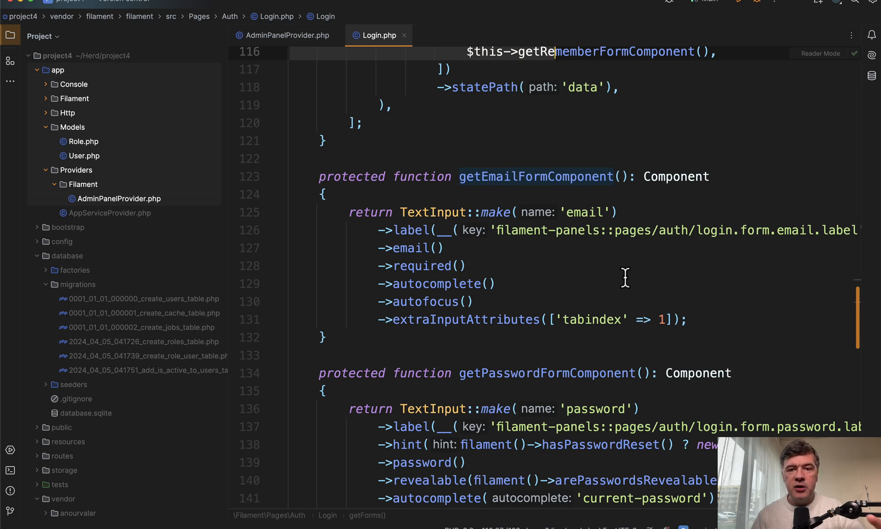
# Run php artisan make:class Filament/Auth/CustomLogin in the terminal.
pyautogui.click(10, 470)
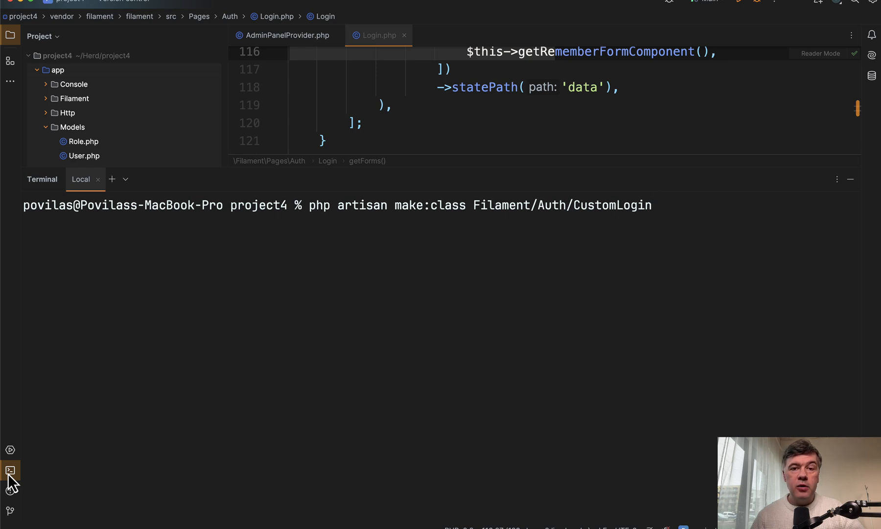
pyautogui.moveTo(23, 478)
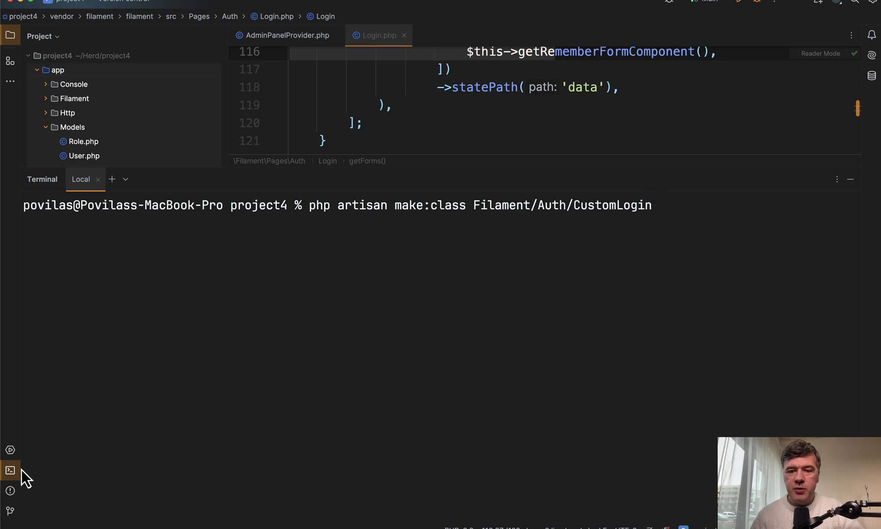
pyautogui.moveTo(209, 472)
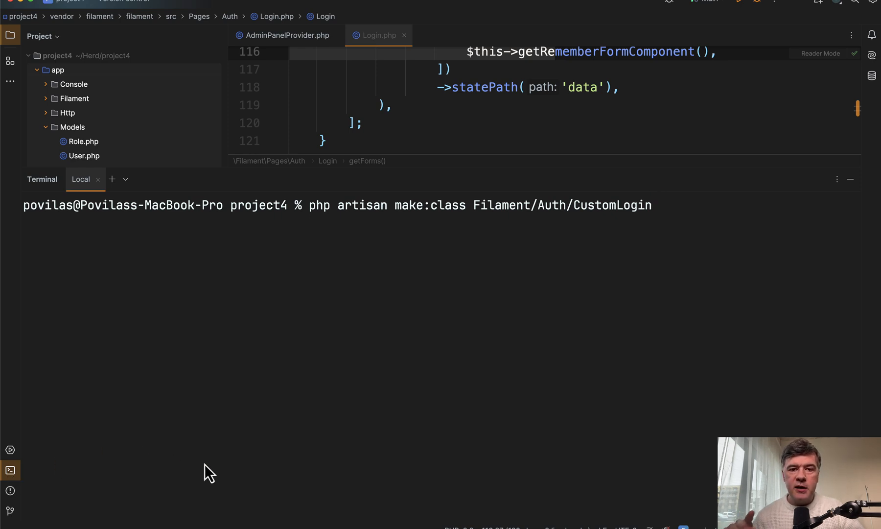
pyautogui.moveTo(365, 394)
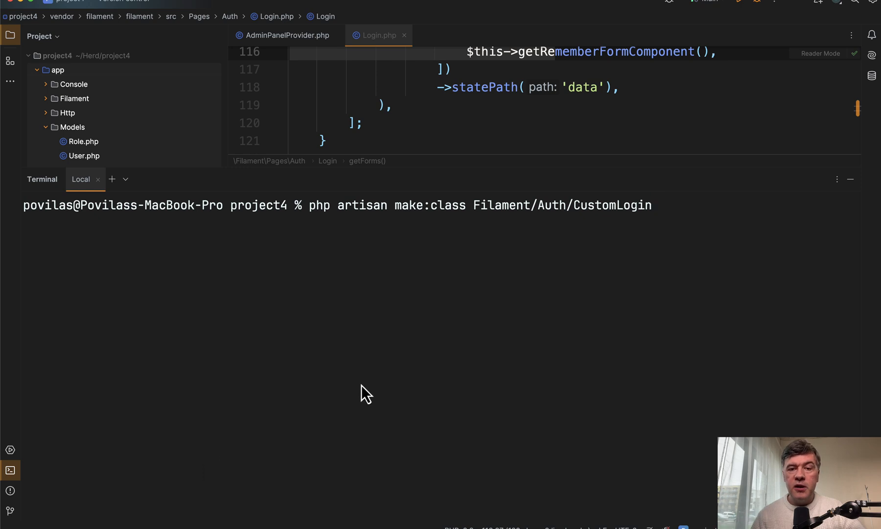
pyautogui.moveTo(399, 415)
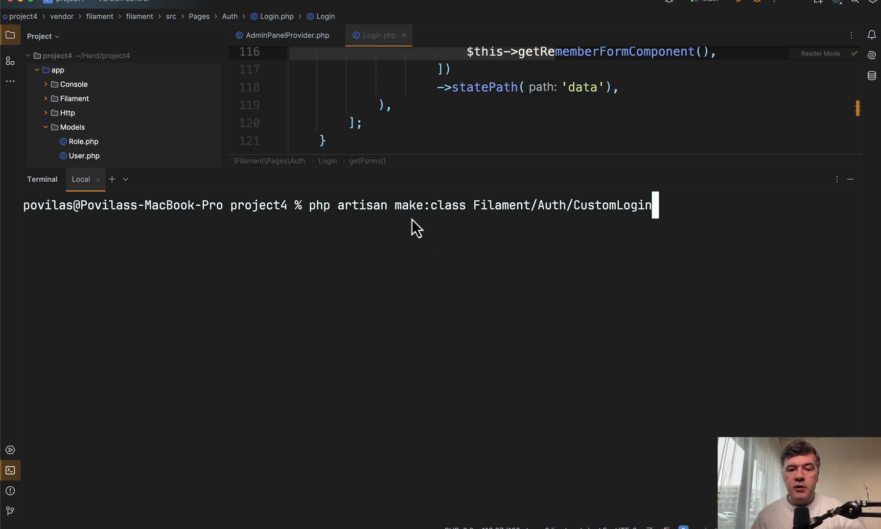
pyautogui.press('Return')
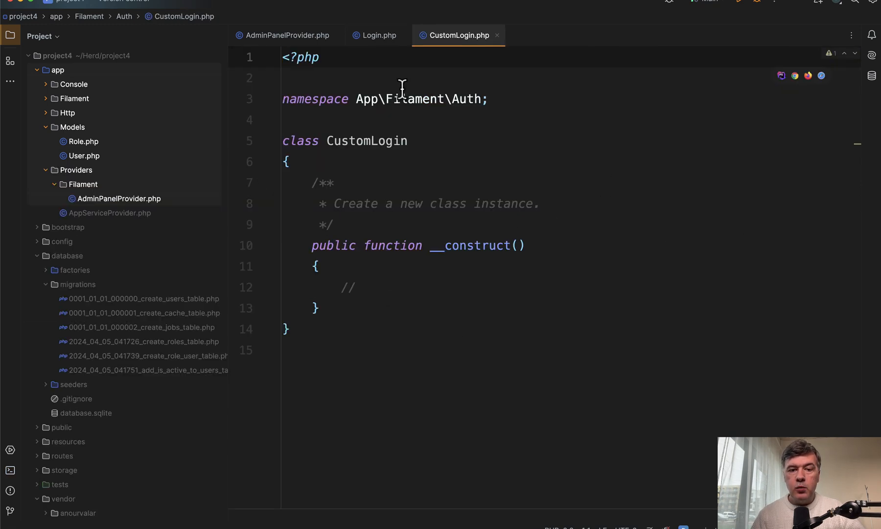
# Make CustomLogin extend Filament\Pages\Auth\Login and remove the generated constructor.
pyautogui.click(413, 140)
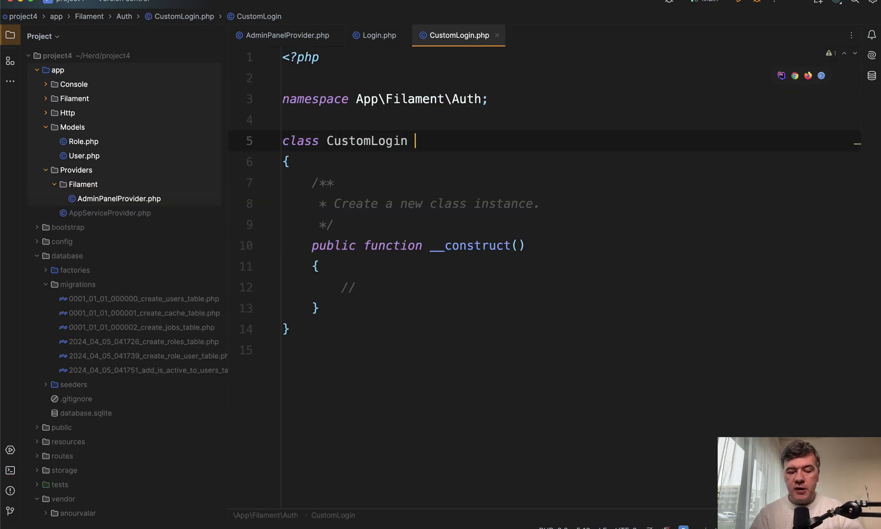
pyautogui.write('extends Log')
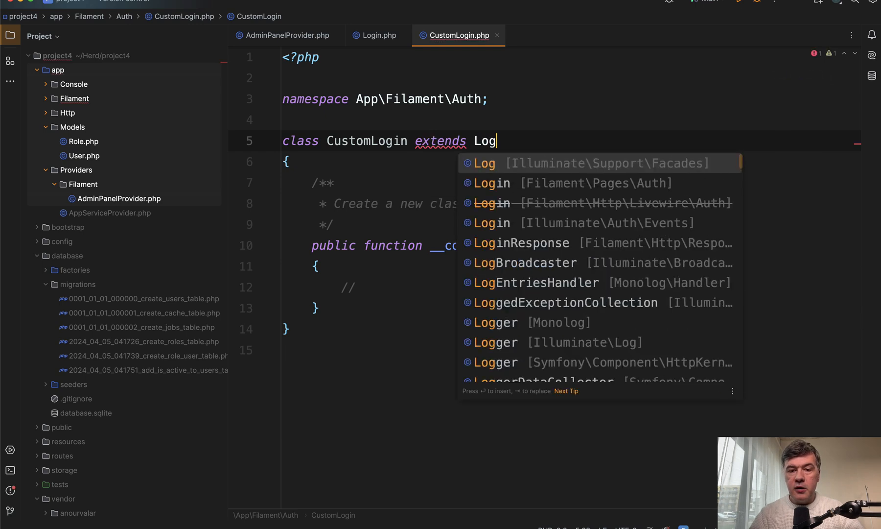
pyautogui.write('in')
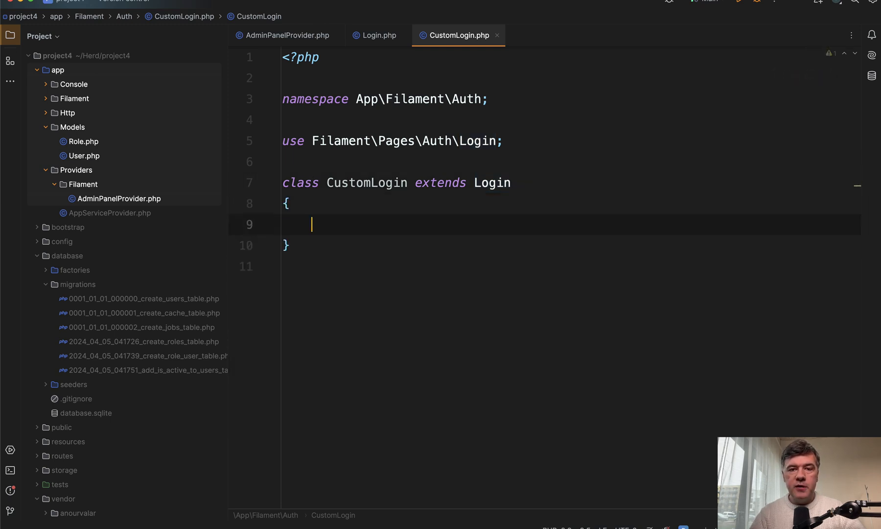
pyautogui.click(378, 35)
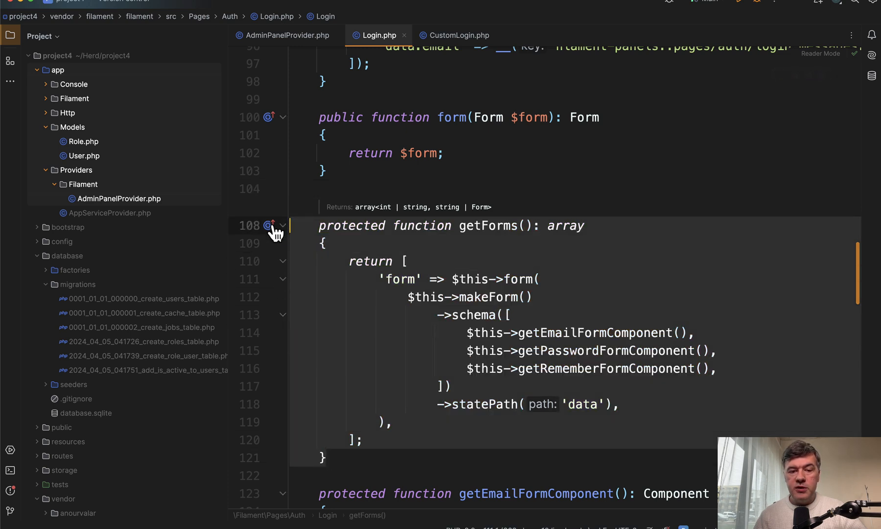
# Copy getForms and getEmailFormComponent from Login.php into CustomLogin and import the form classes.
pyautogui.click(458, 36)
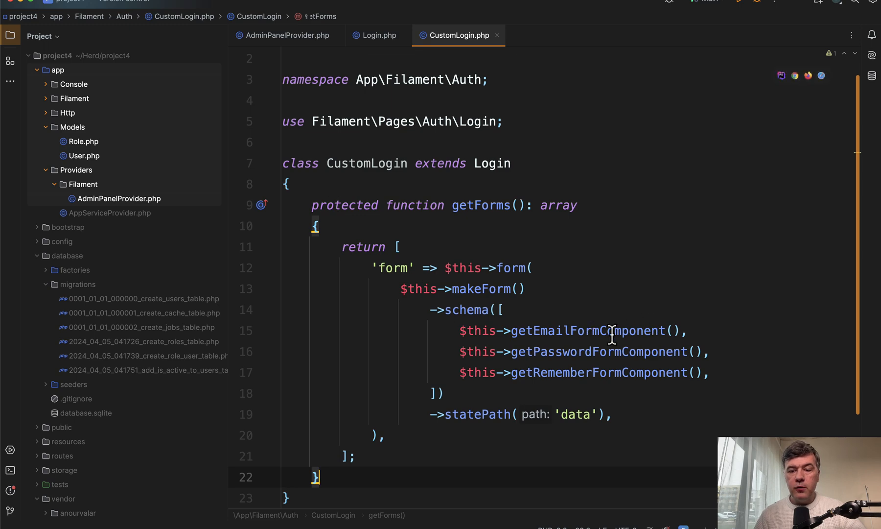
pyautogui.scroll(3)
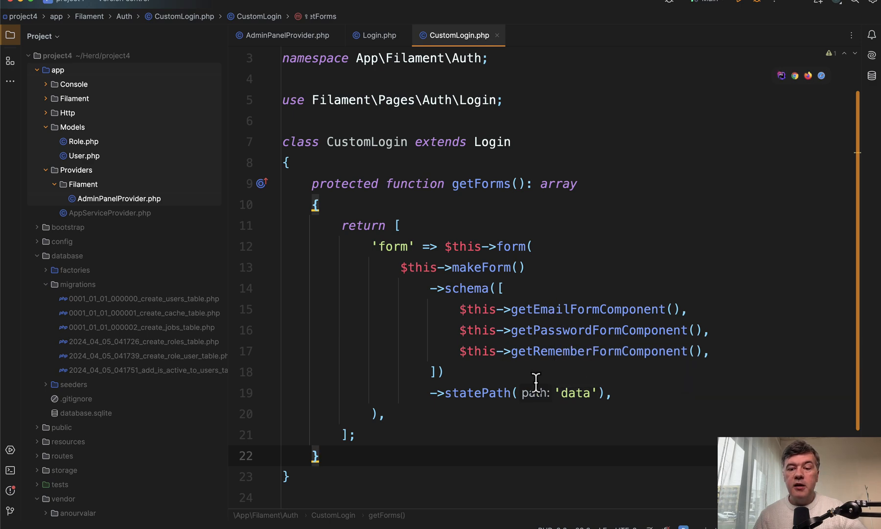
pyautogui.click(379, 35)
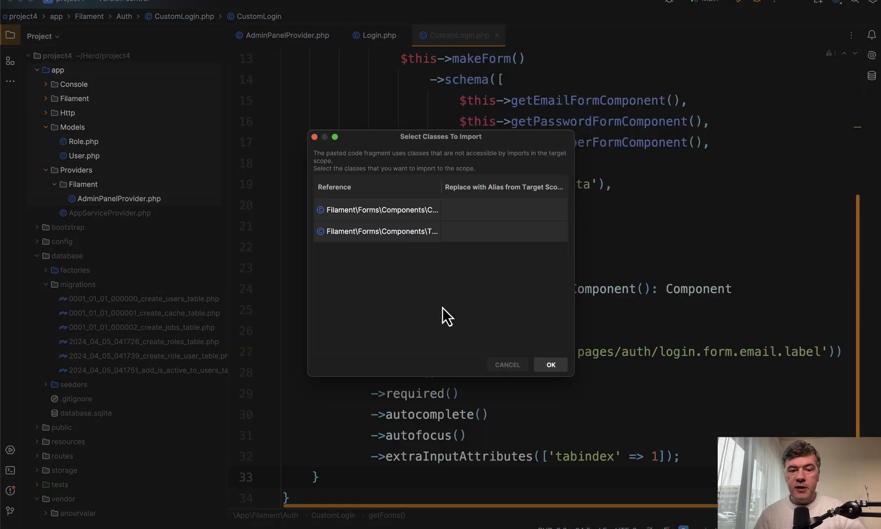
pyautogui.click(549, 364)
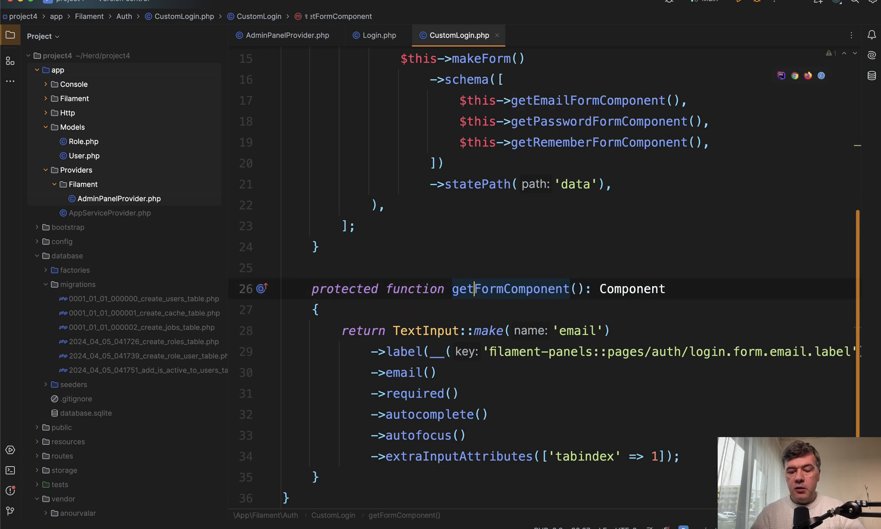
# Rename to getLoginFormComponent with a required 'login' field labelled Username / Email, used in getForms.
pyautogui.write('Login')
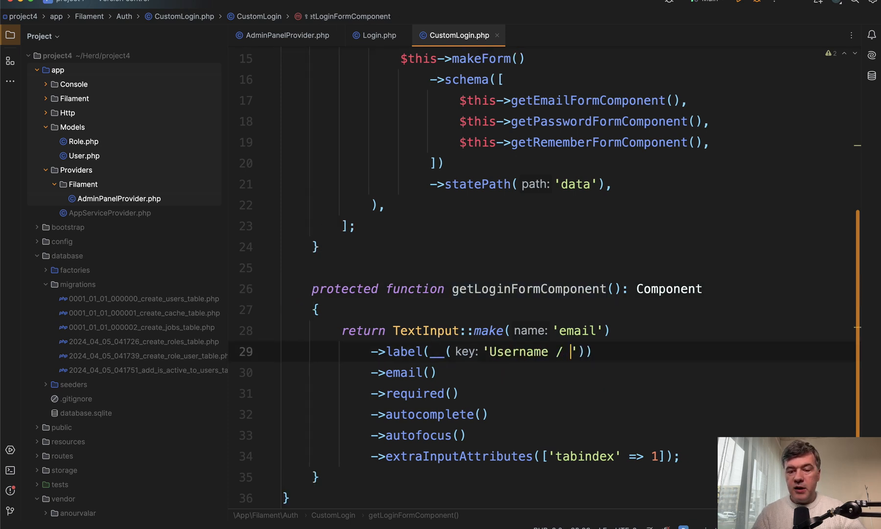
pyautogui.write('Email')
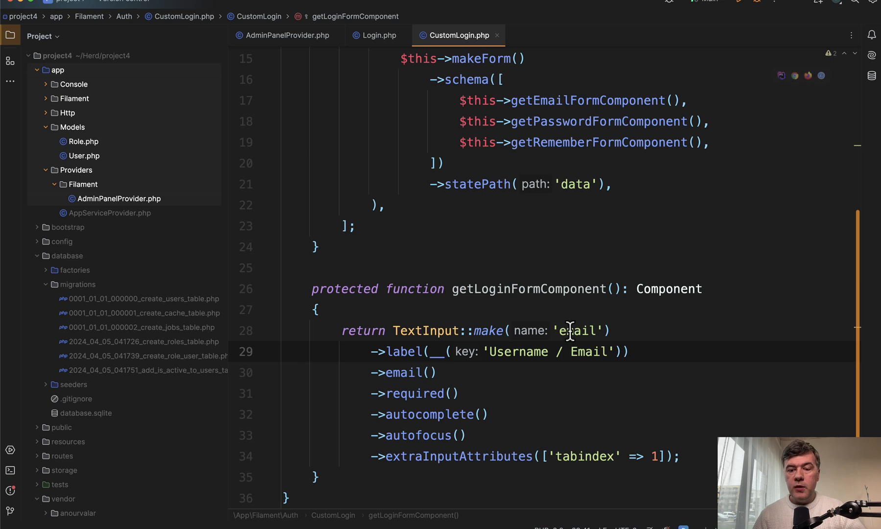
pyautogui.write('login')
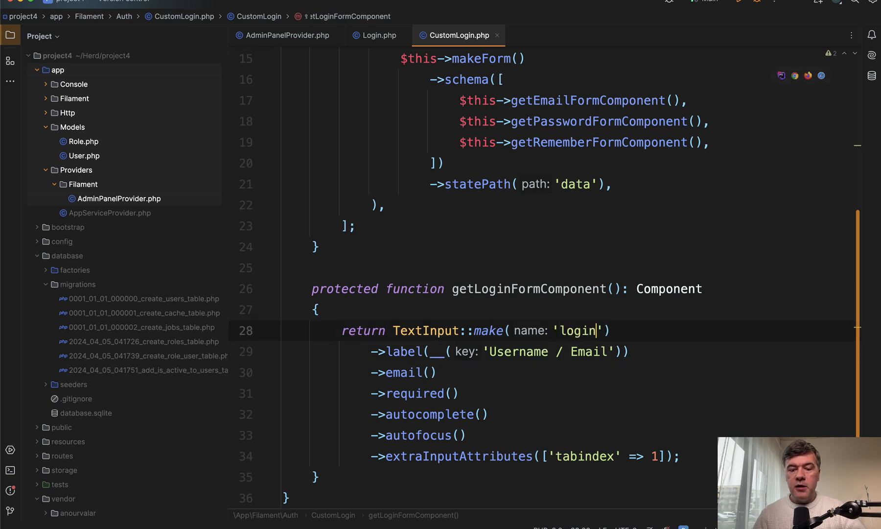
pyautogui.click(419, 372)
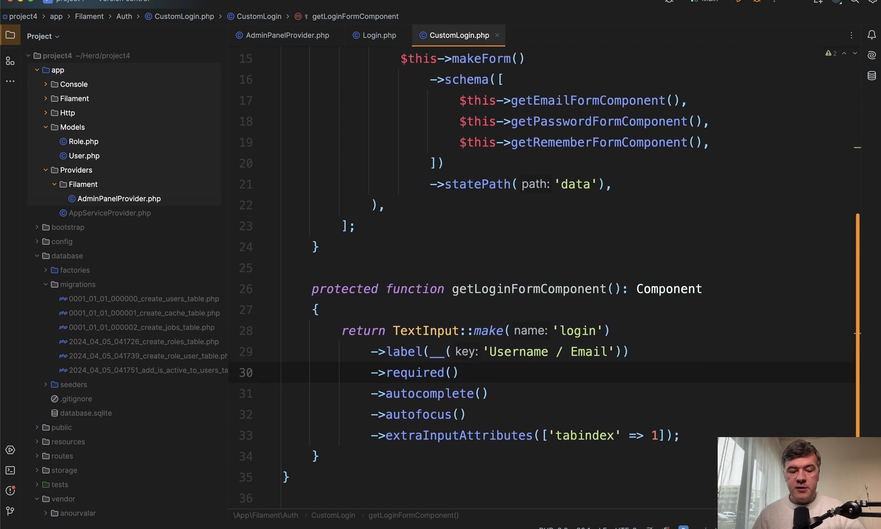
pyautogui.scroll(3)
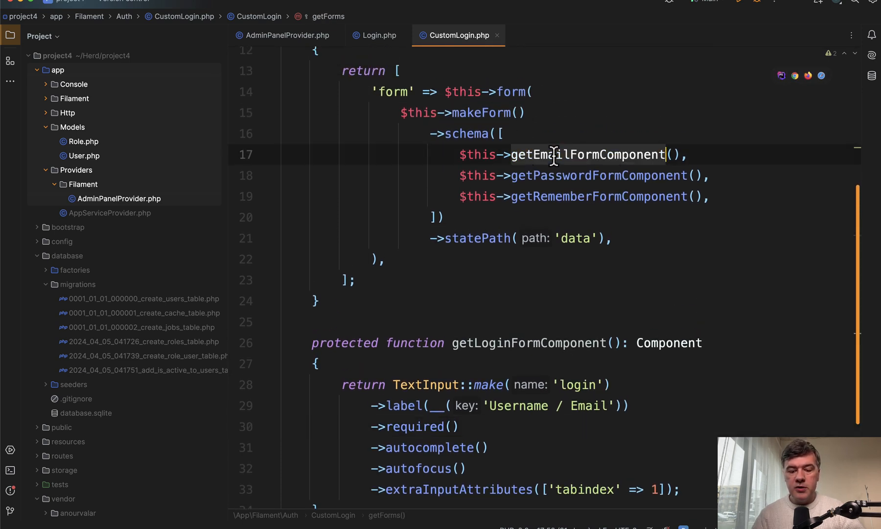
pyautogui.write('getLogin')
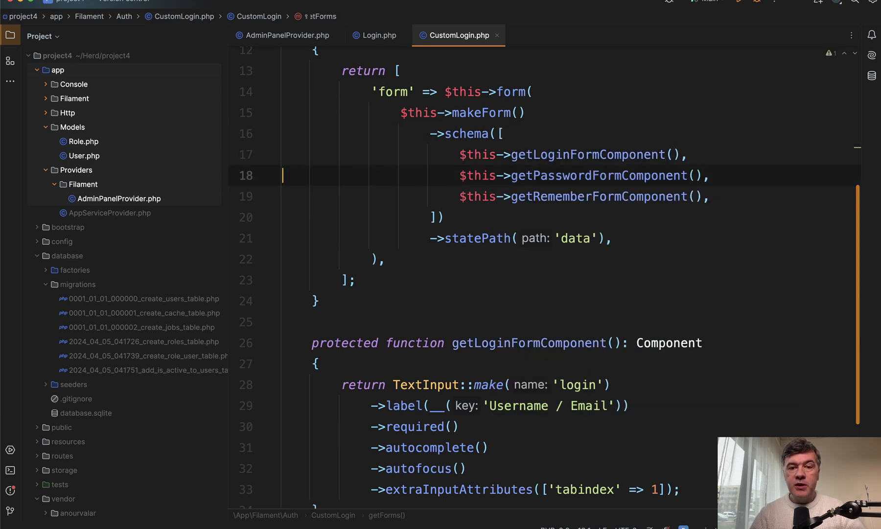
pyautogui.moveTo(682, 45)
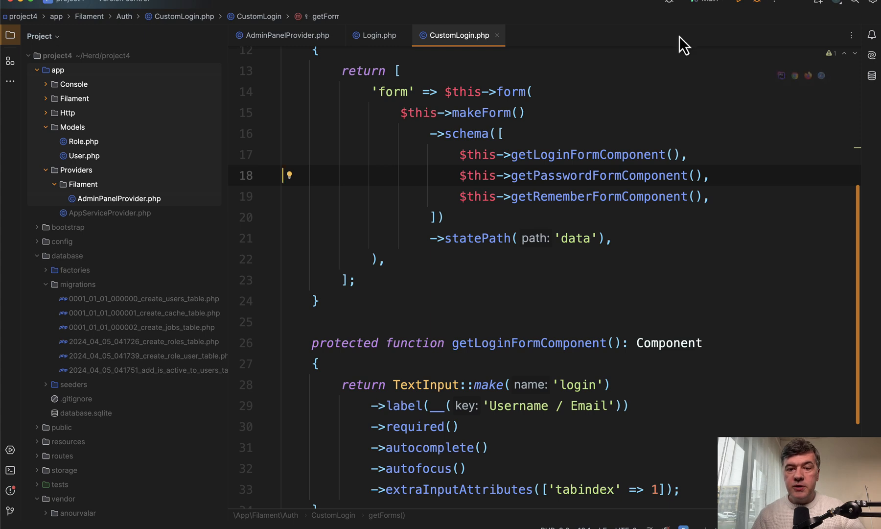
# Pass CustomLogin::class to ->login() in AdminPanelProvider.
pyautogui.click(284, 35)
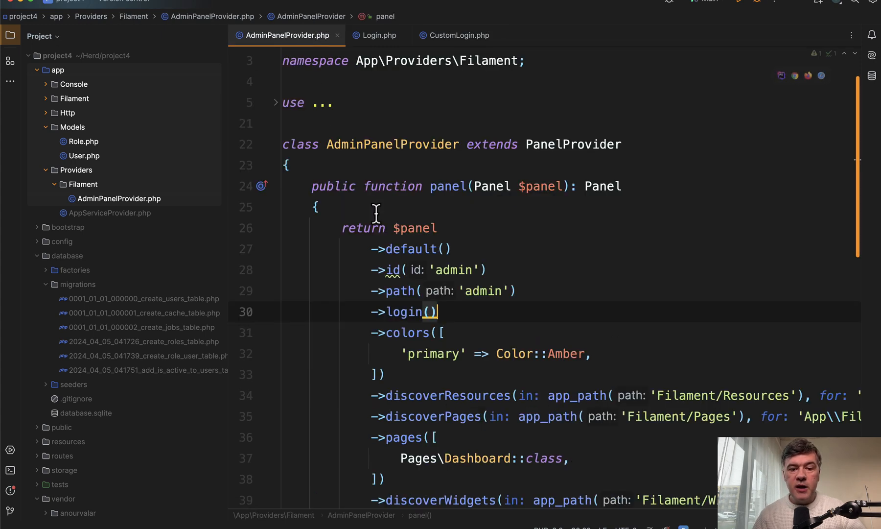
pyautogui.moveTo(432, 314)
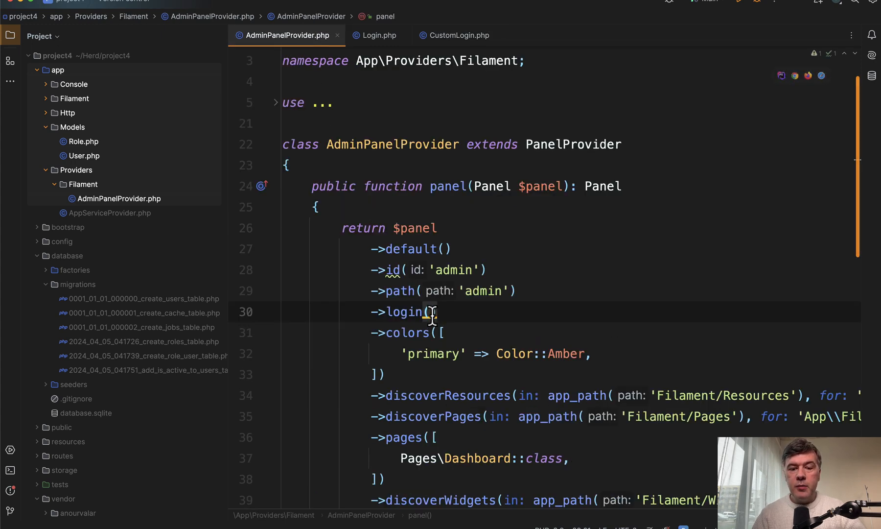
pyautogui.write('Cuso')
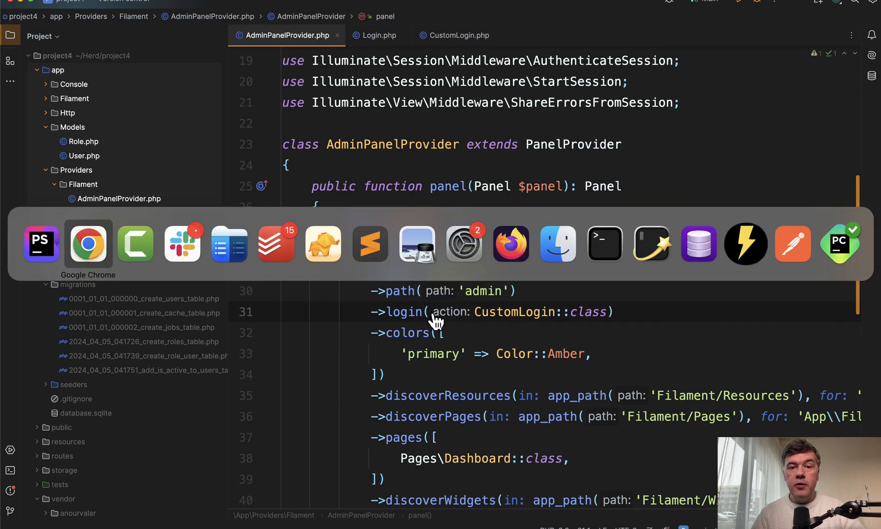
# Check the Chrome page source for the Username / Email label and the data.login input.
pyautogui.click(88, 242)
pyautogui.write('Username / Em')
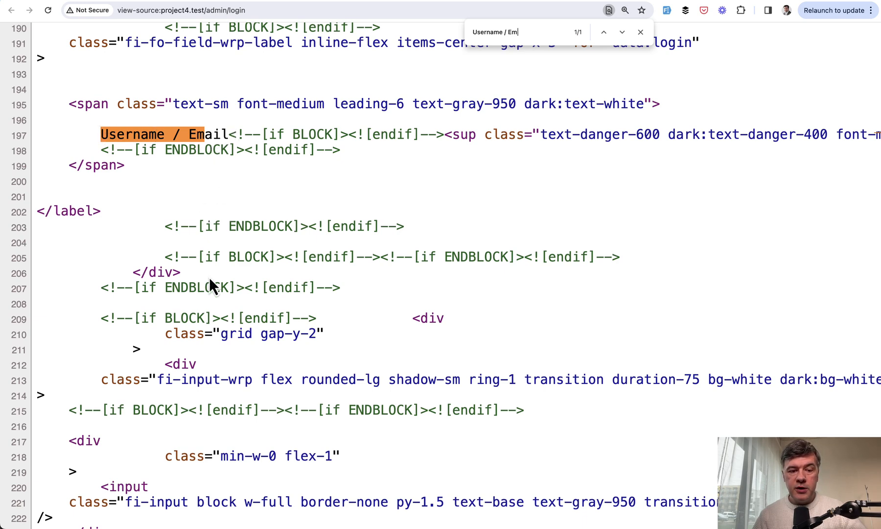
pyautogui.scroll(-3)
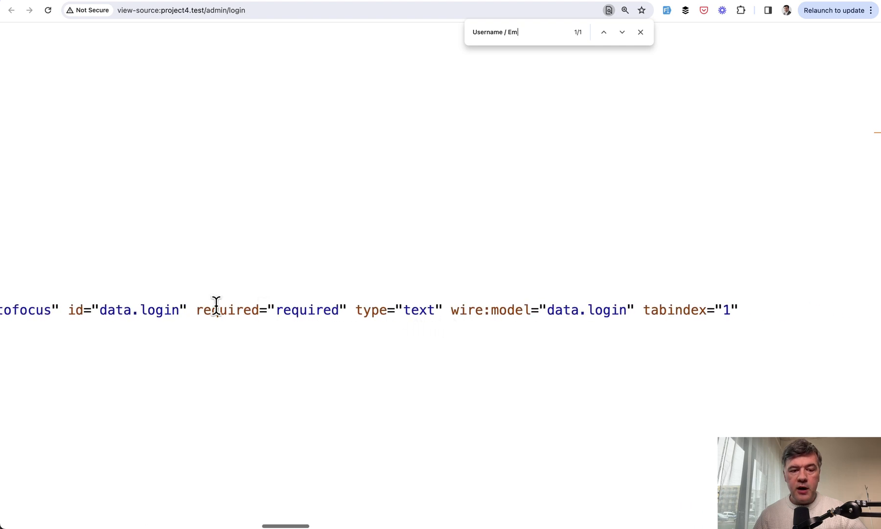
pyautogui.moveTo(573, 346)
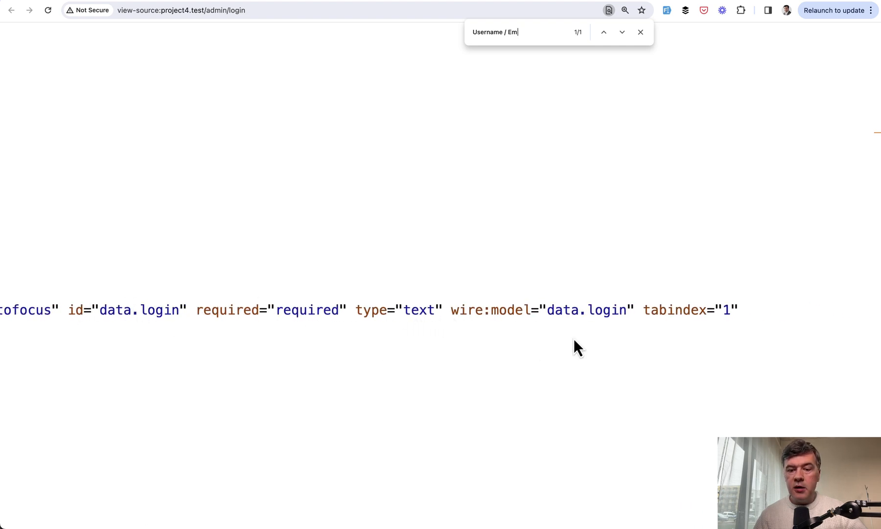
pyautogui.moveTo(654, 344)
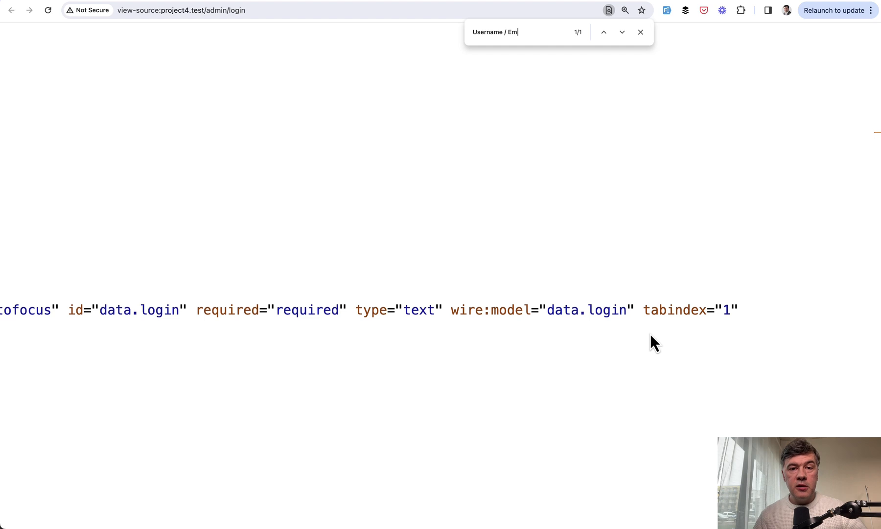
pyautogui.doubleClick(606, 309)
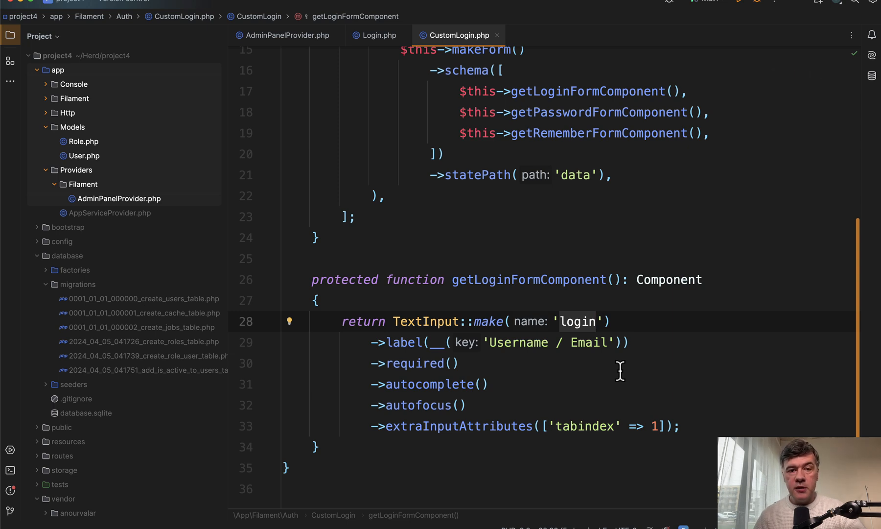
# Copy getCredentialsFromFormData from Login.php into CustomLogin below getLoginFormComponent.
pyautogui.click(377, 35)
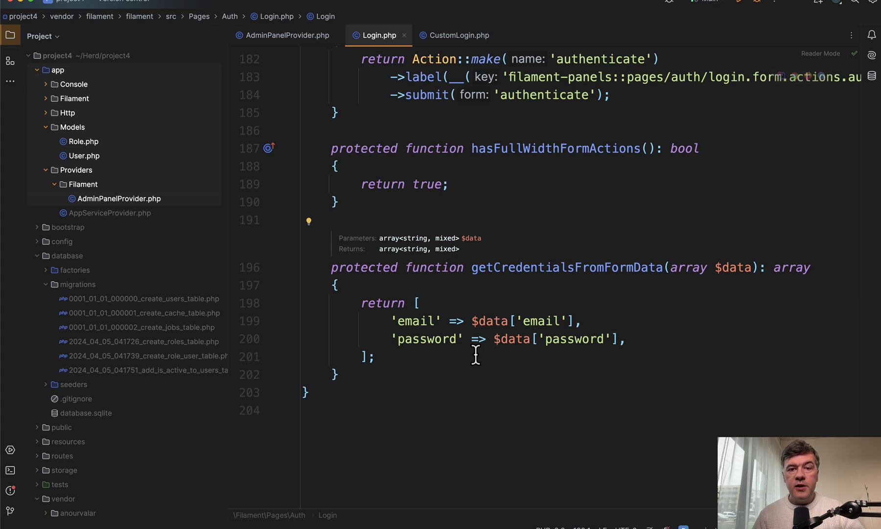
pyautogui.moveTo(385, 76)
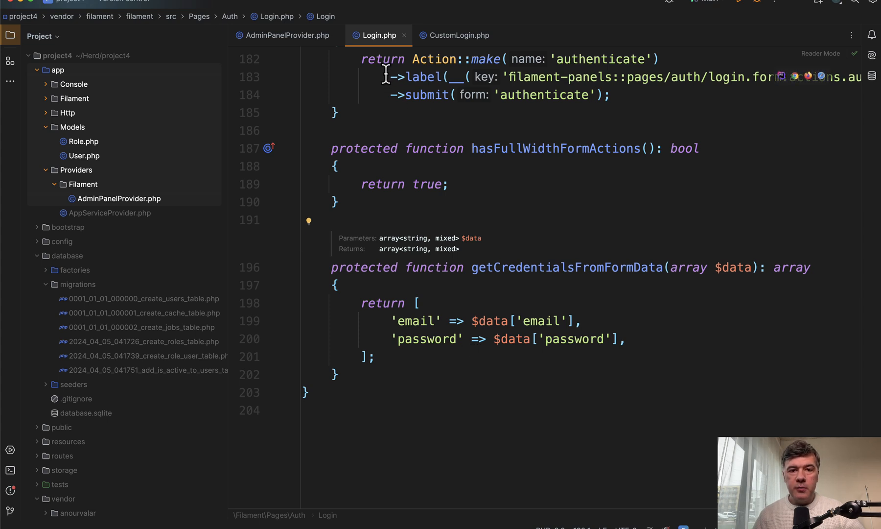
pyautogui.moveTo(533, 267)
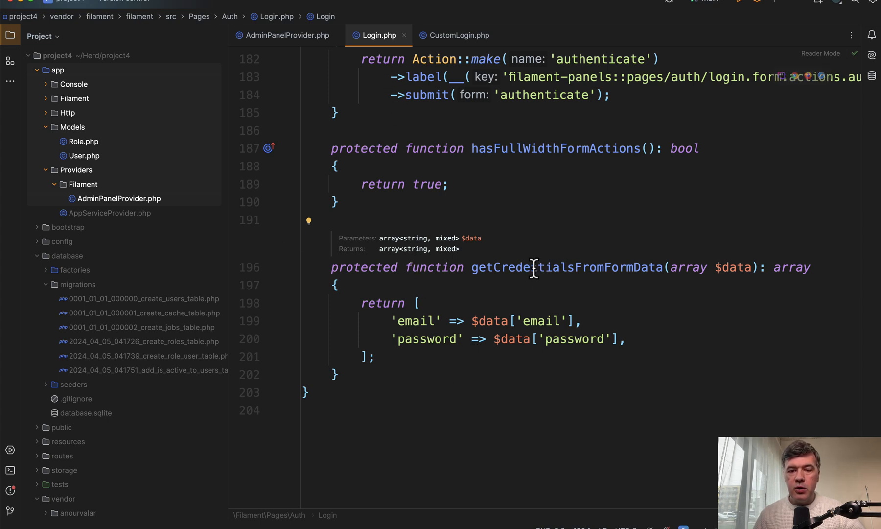
pyautogui.moveTo(638, 281)
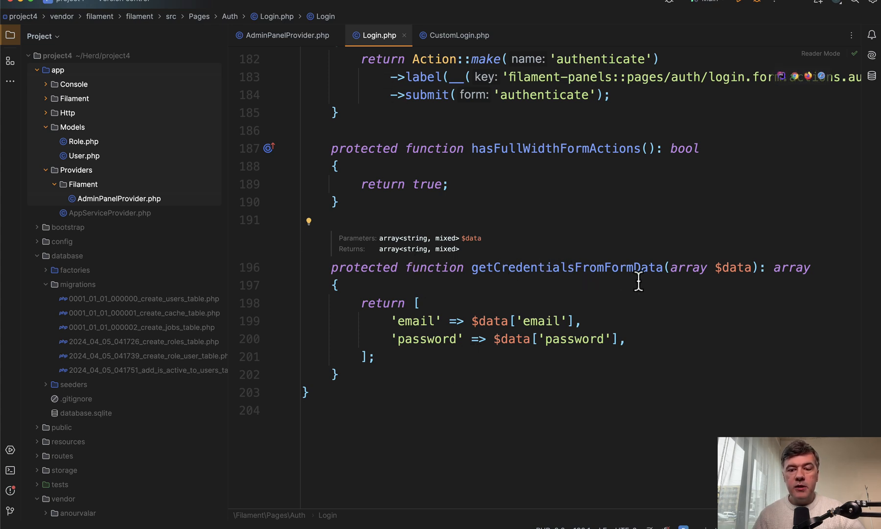
pyautogui.moveTo(333, 361)
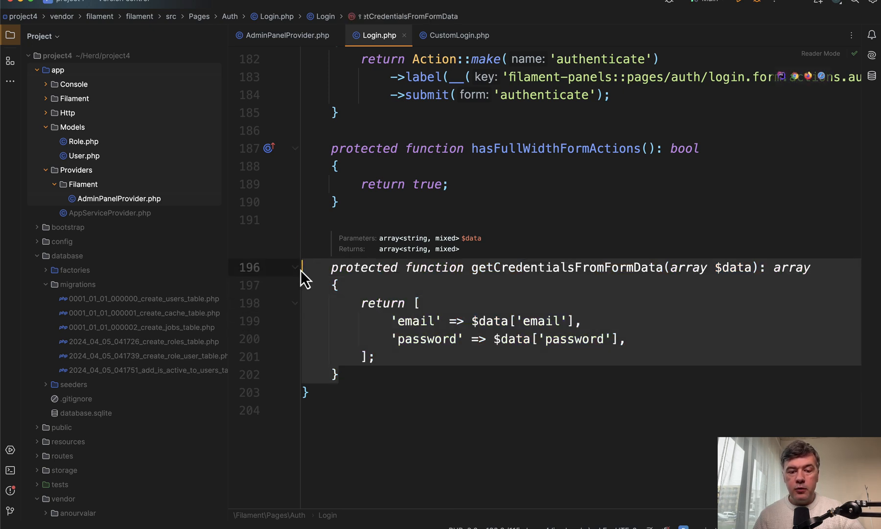
pyautogui.click(457, 35)
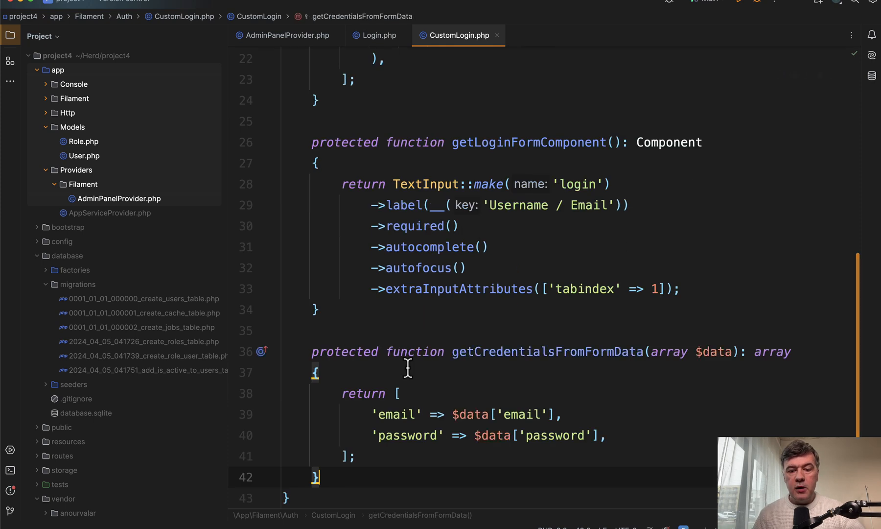
# Set $login_type via filter_var FILTER_VALIDATE_EMAIL and return [$login_type => $data['login'], 'password' => ...].
pyautogui.write('login')
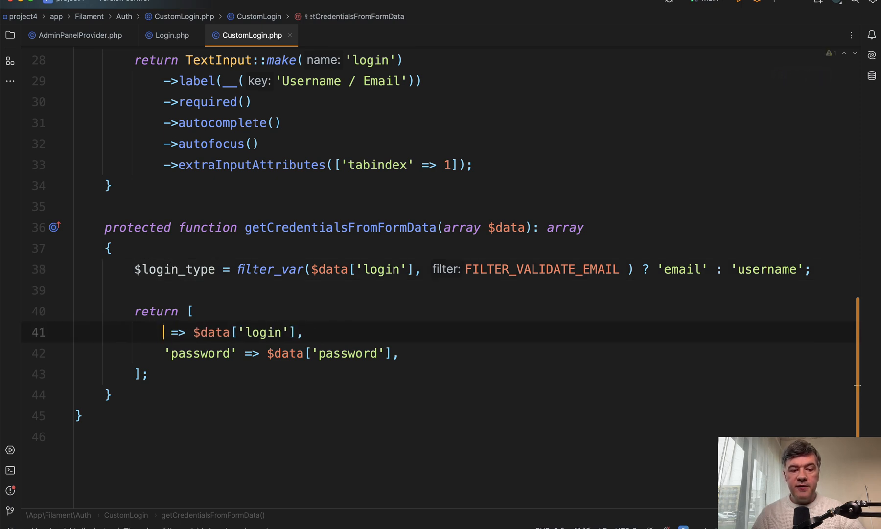
pyautogui.write('$login_type')
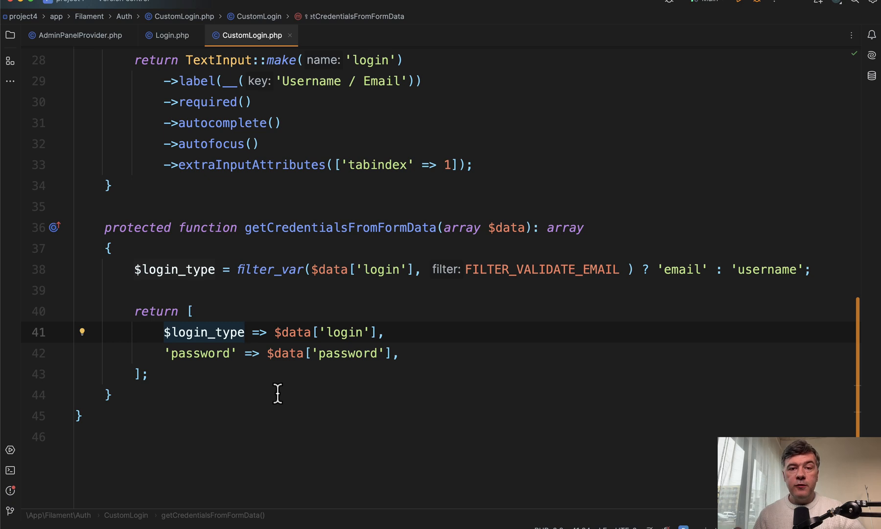
pyautogui.moveTo(176, 332)
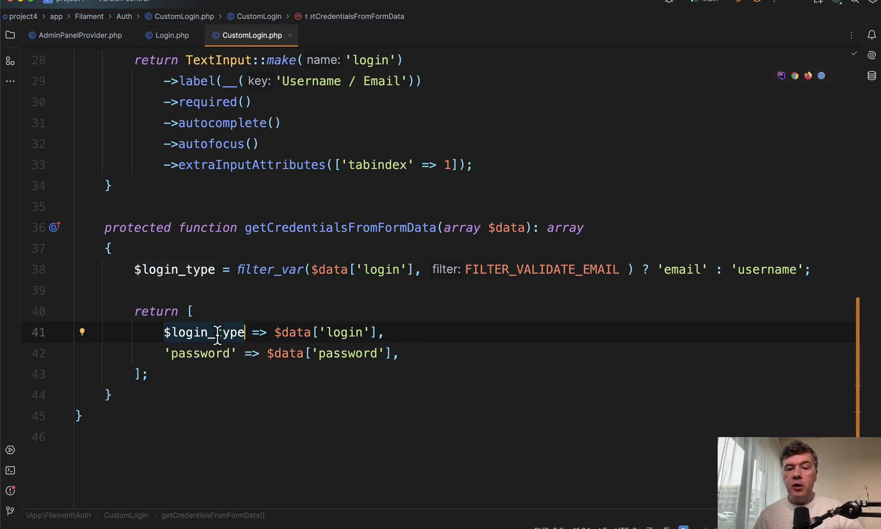
pyautogui.moveTo(385, 352)
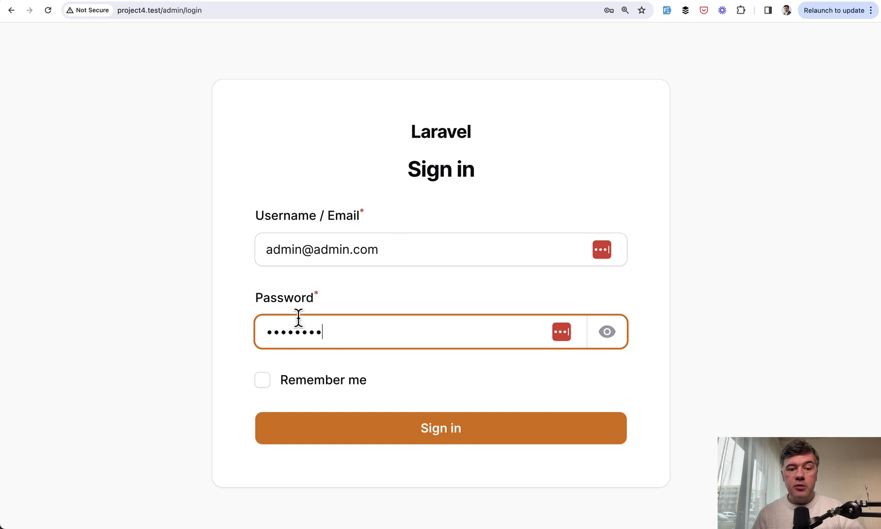
pyautogui.click(441, 428)
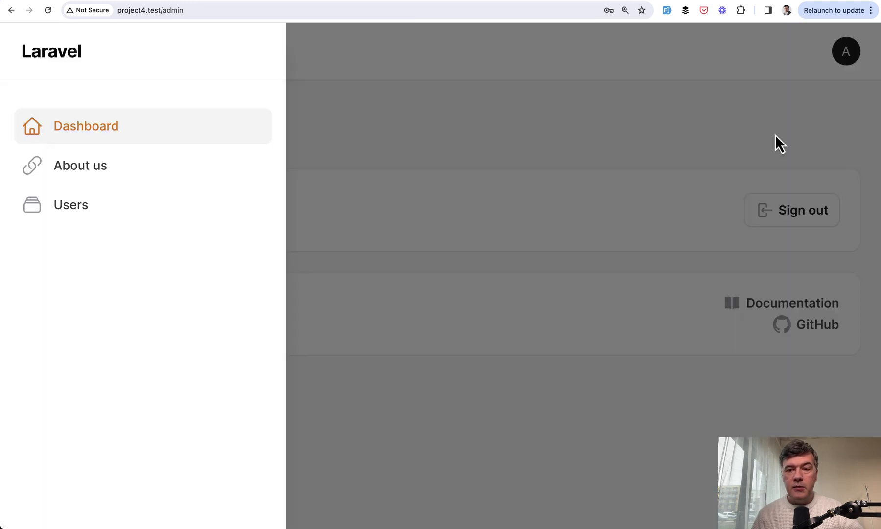
pyautogui.click(791, 211)
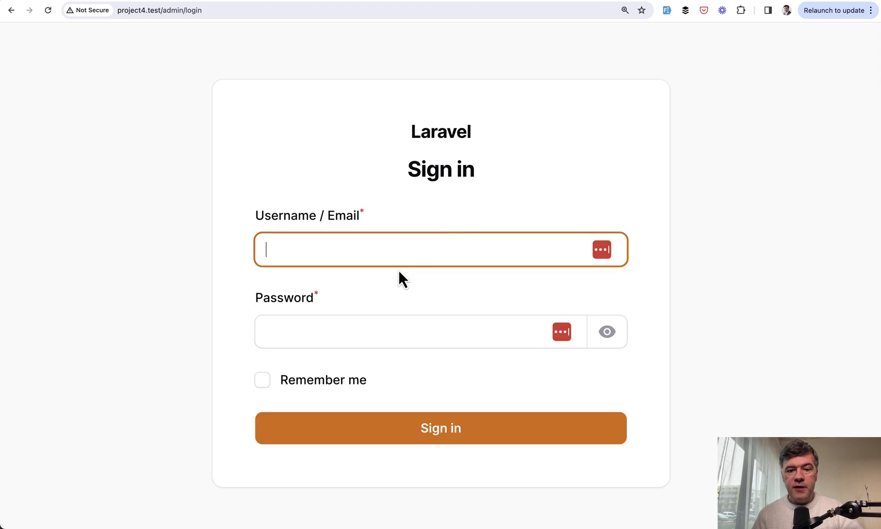
pyautogui.write('admin')
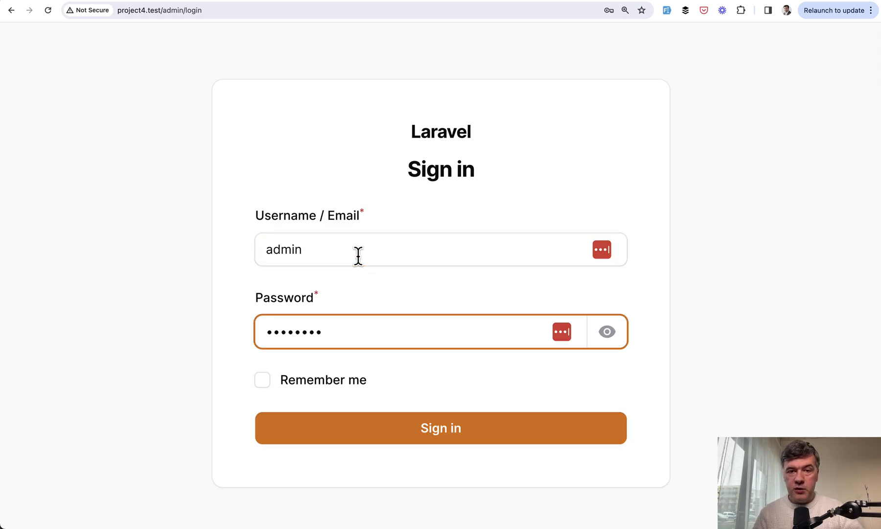
pyautogui.click(440, 428)
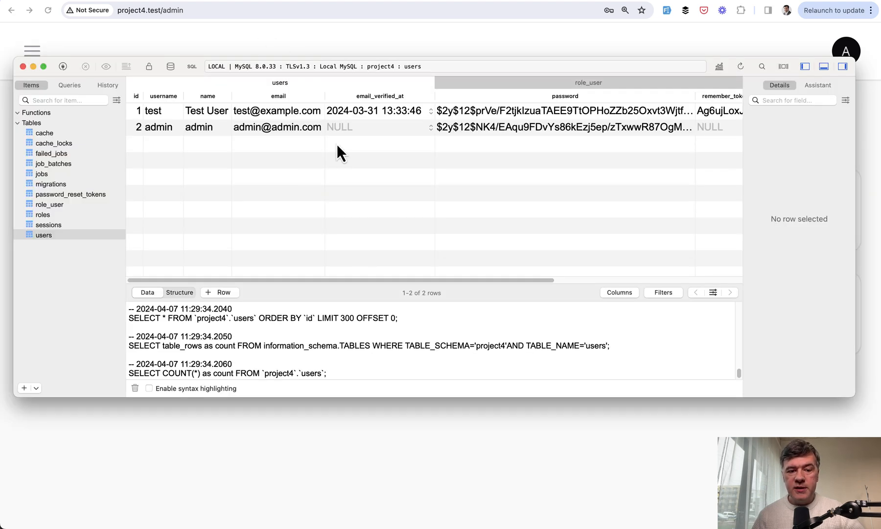
pyautogui.moveTo(161, 152)
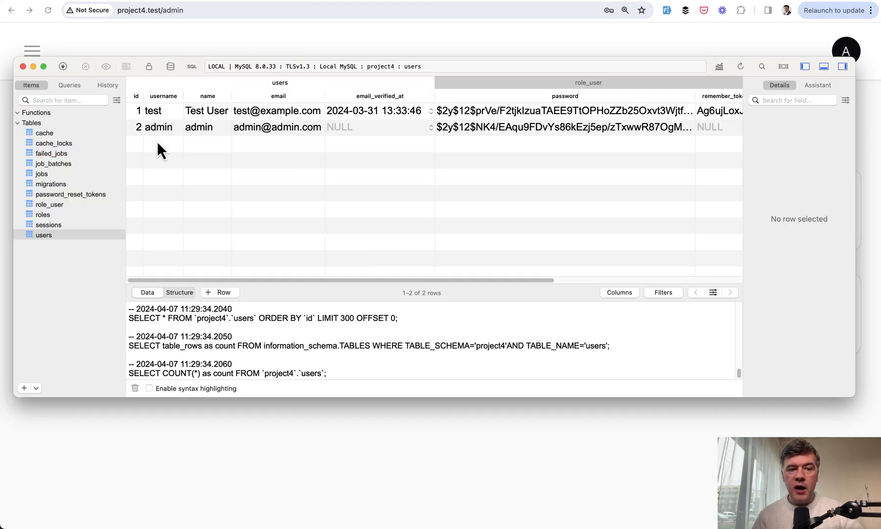
pyautogui.moveTo(275, 152)
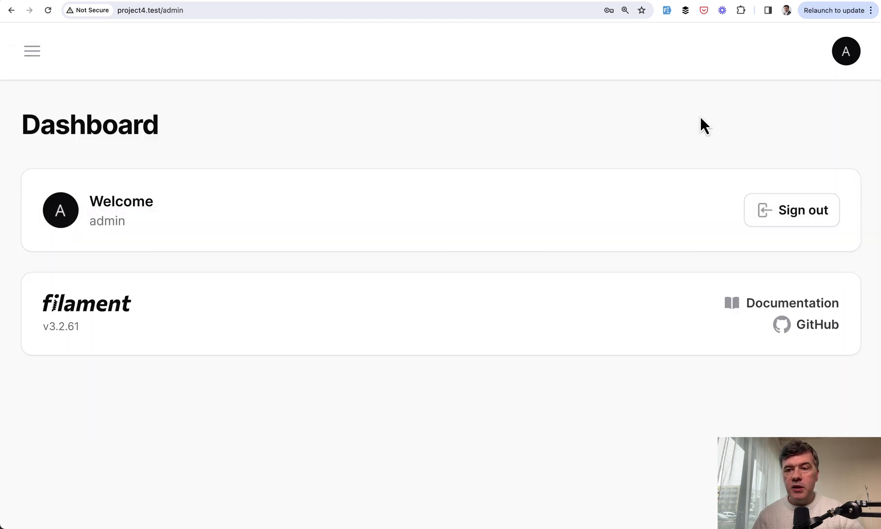
# Sign out of the dashboard to try the invalid username dfgdfgdfgd.
pyautogui.click(791, 209)
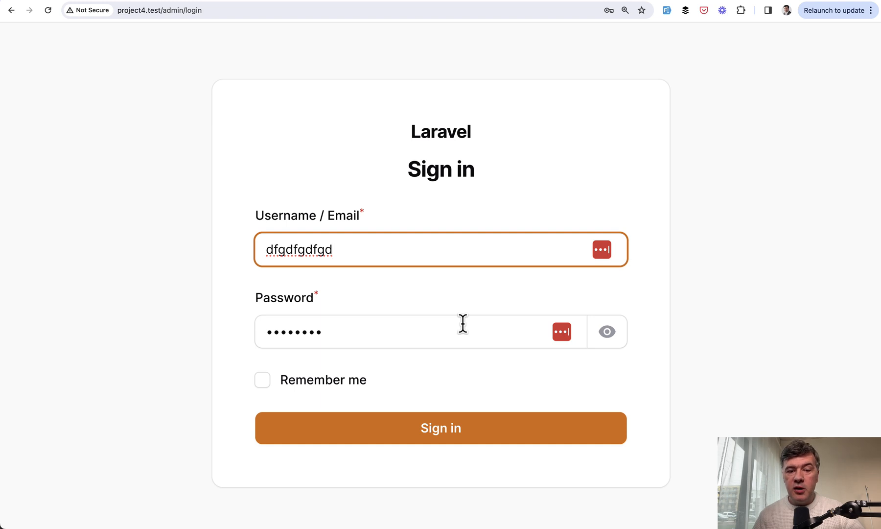
pyautogui.moveTo(235, 308)
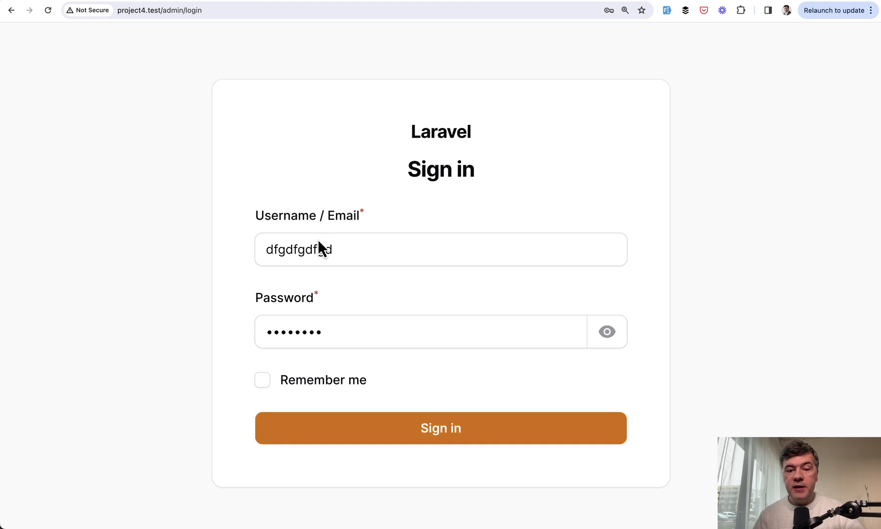
pyautogui.moveTo(545, 323)
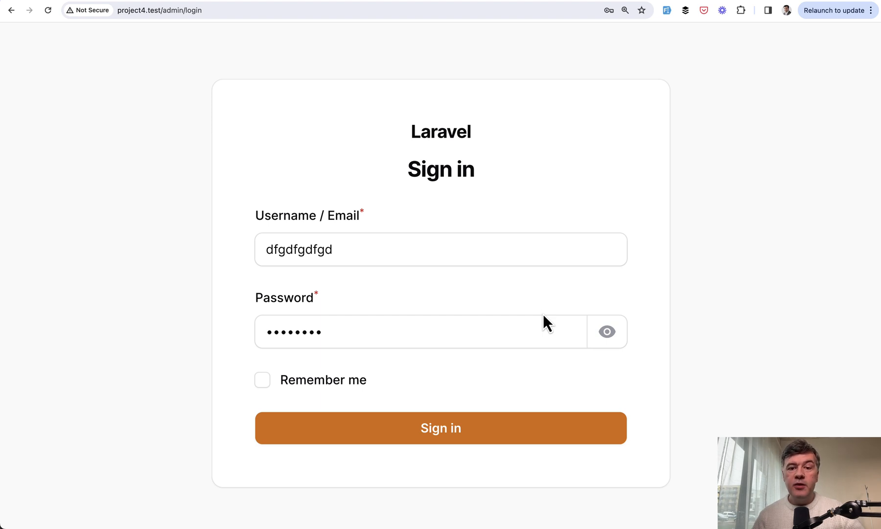
pyautogui.moveTo(435, 295)
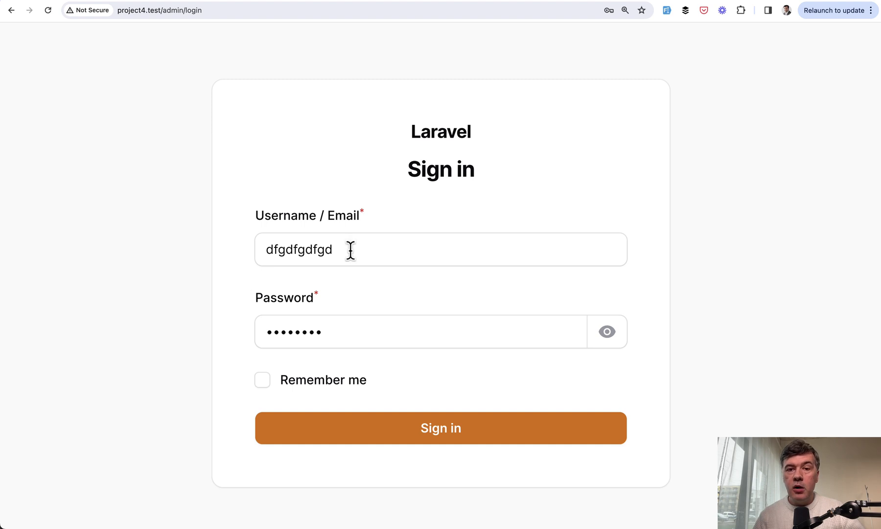
pyautogui.moveTo(444, 293)
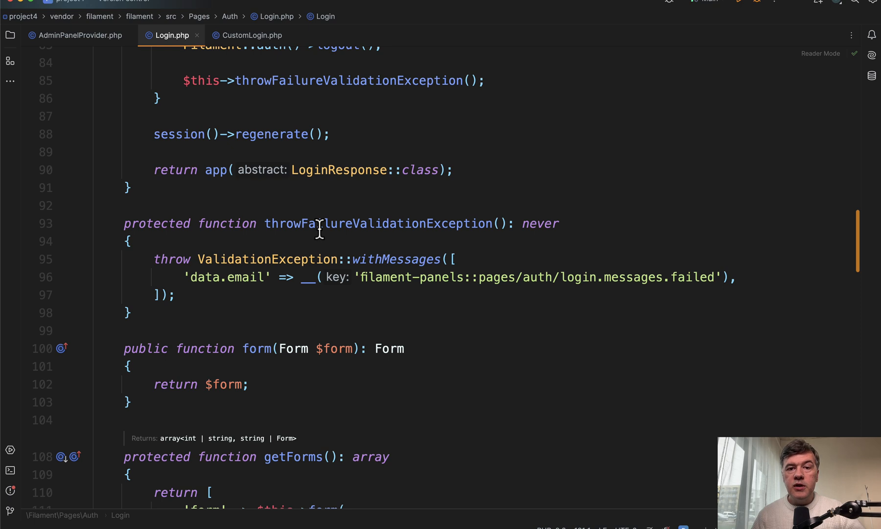
pyautogui.moveTo(187, 211)
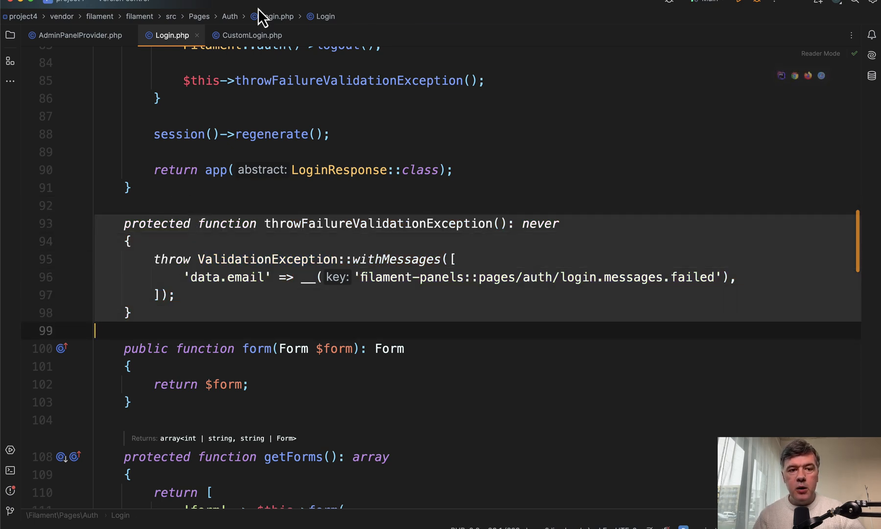
# Override throwFailureValidationException in CustomLogin with the message keyed to 'data.login'.
pyautogui.click(252, 35)
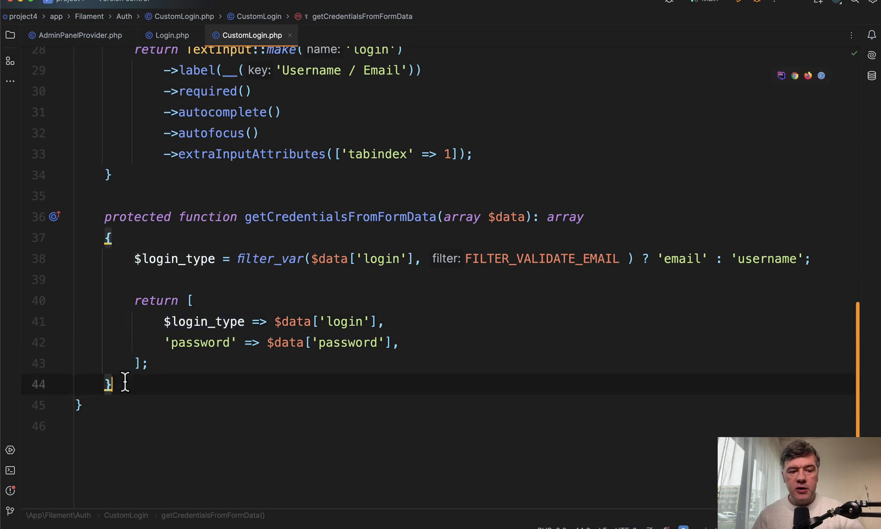
pyautogui.scroll(-3)
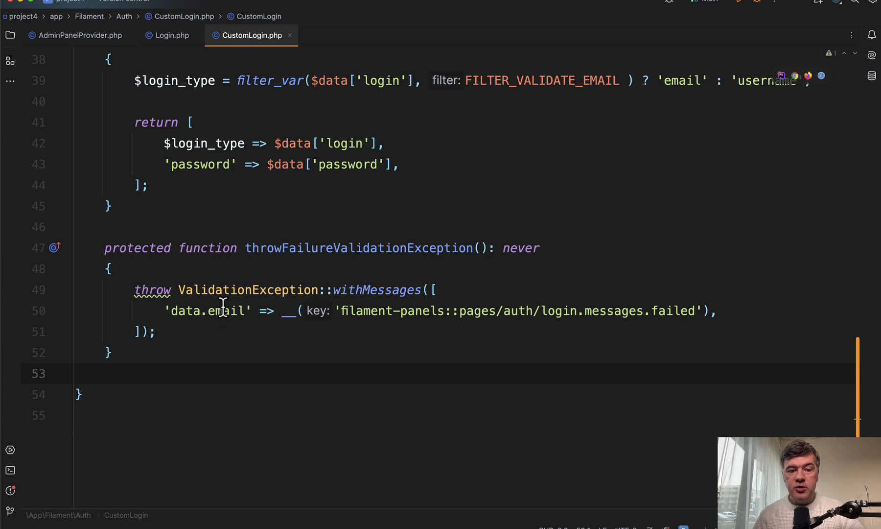
pyautogui.write('login')
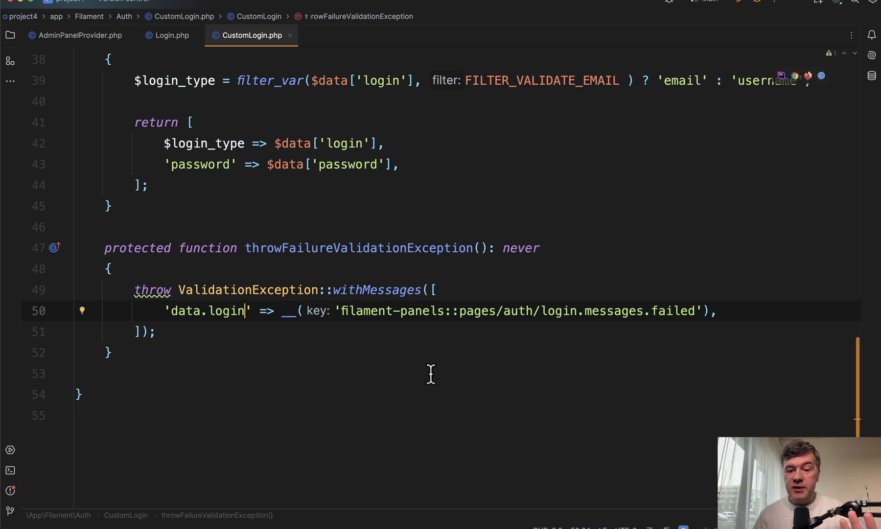
pyautogui.moveTo(431, 401)
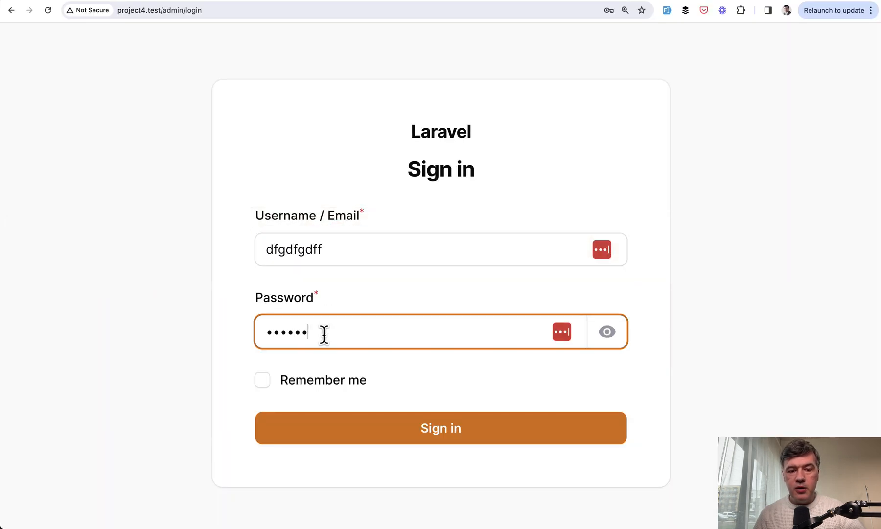
# Submit dfgdfgdff and see 'These credentials do not match our records.' under Username / Email.
pyautogui.click(441, 427)
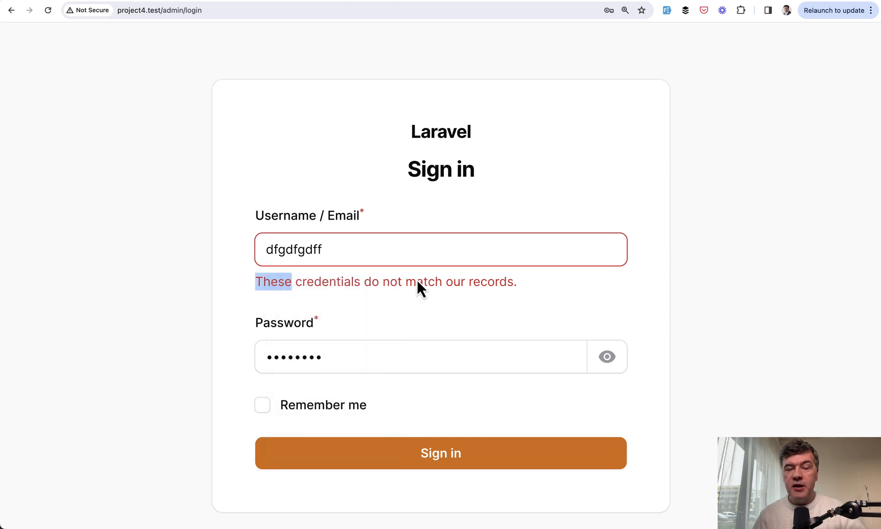
pyautogui.moveTo(148, 269)
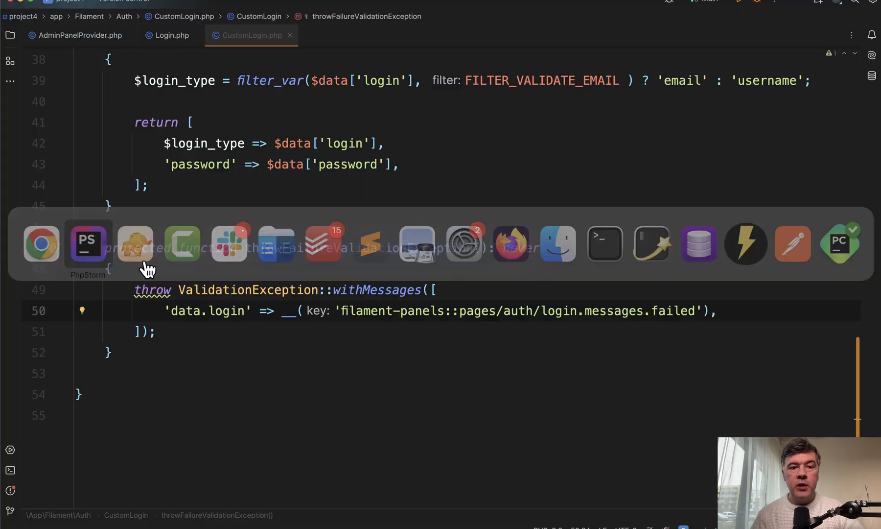
# Review the authenticate method in Filament's original Login.php.
pyautogui.click(171, 35)
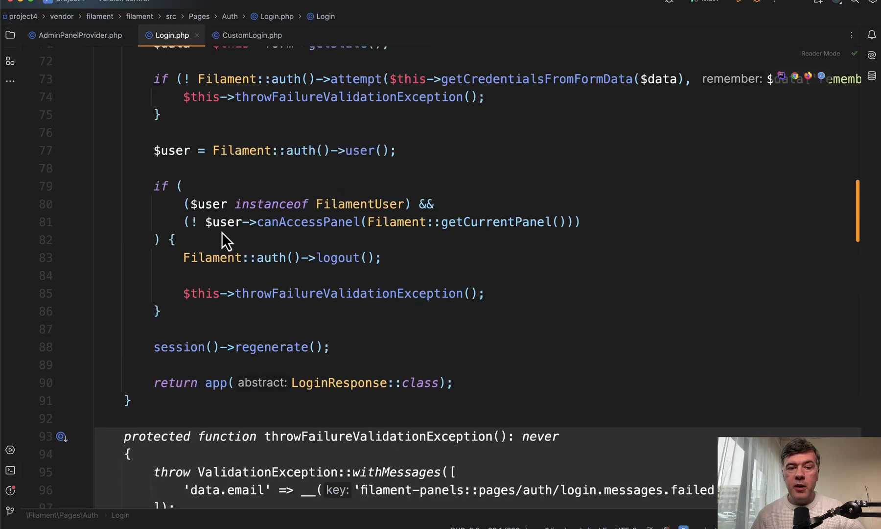
pyautogui.scroll(3)
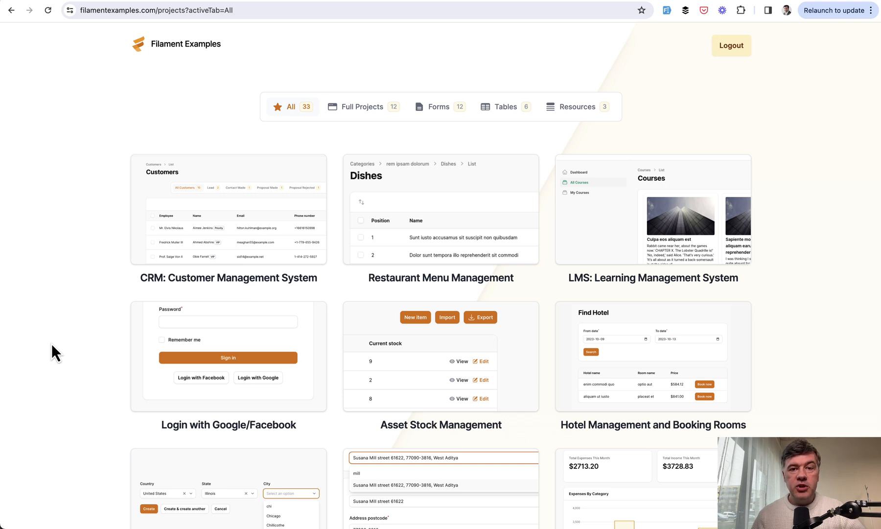
pyautogui.moveTo(129, 328)
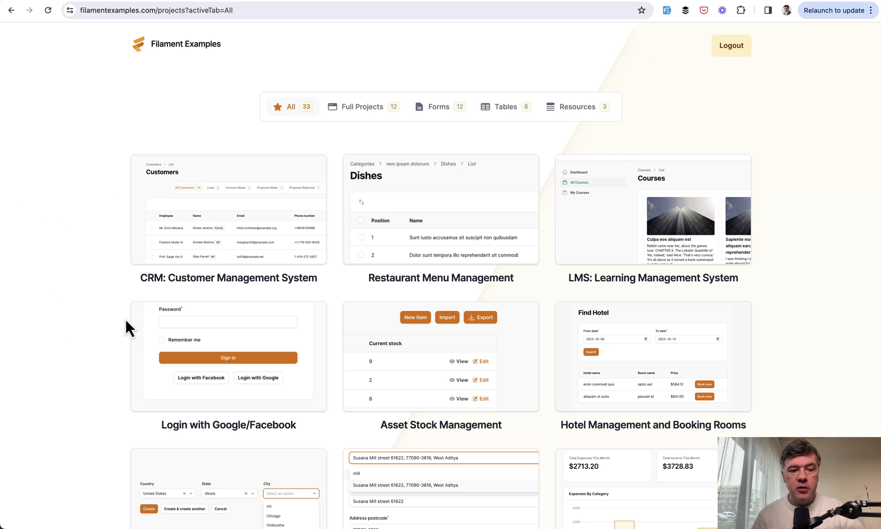
pyautogui.scroll(-3)
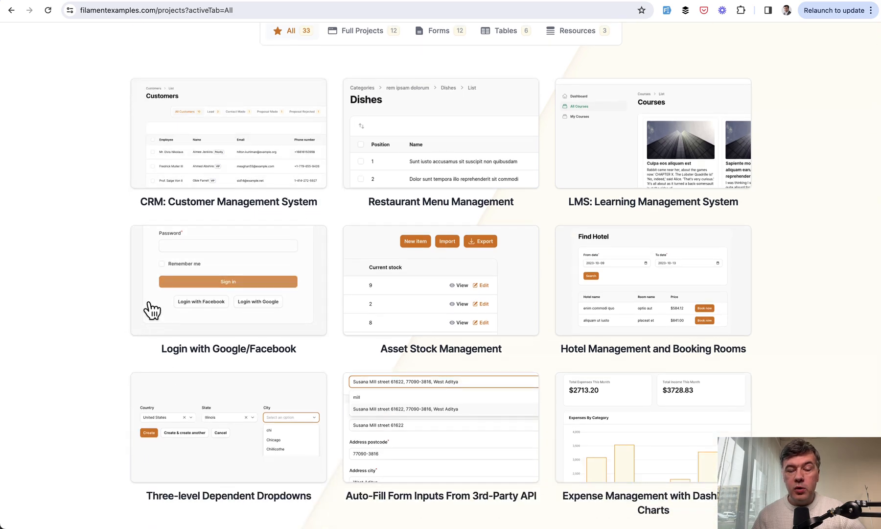
pyautogui.scroll(-3)
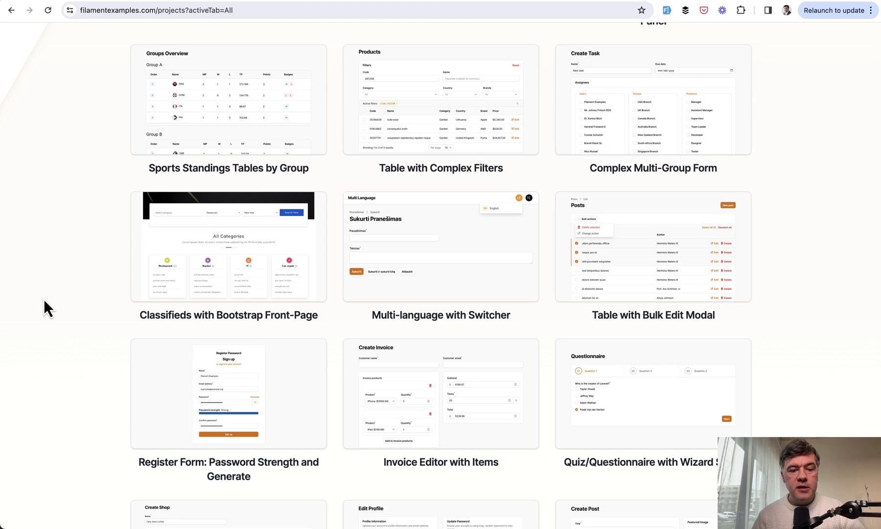
pyautogui.scroll(-3)
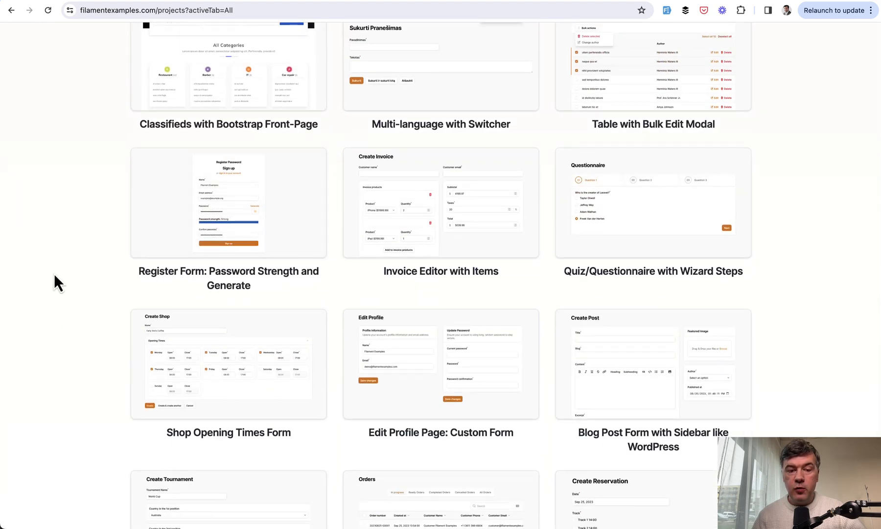
pyautogui.moveTo(314, 281)
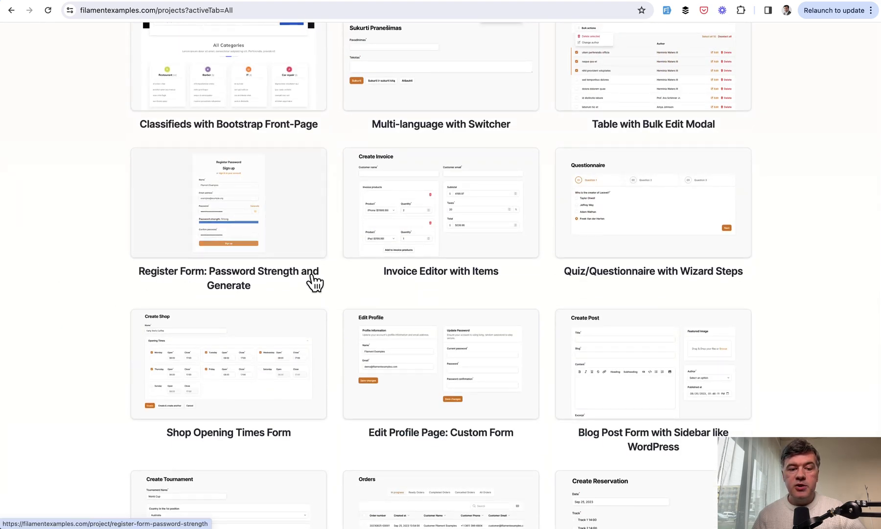
pyautogui.moveTo(52, 267)
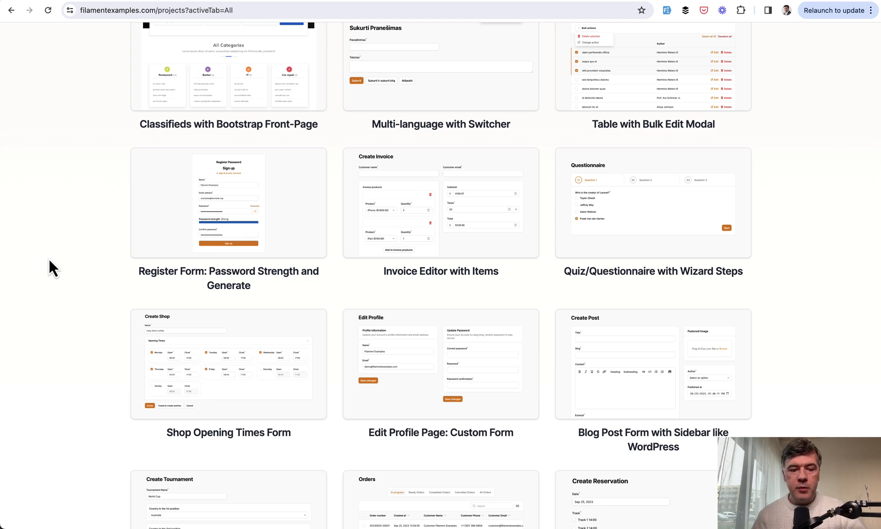
pyautogui.scroll(-3)
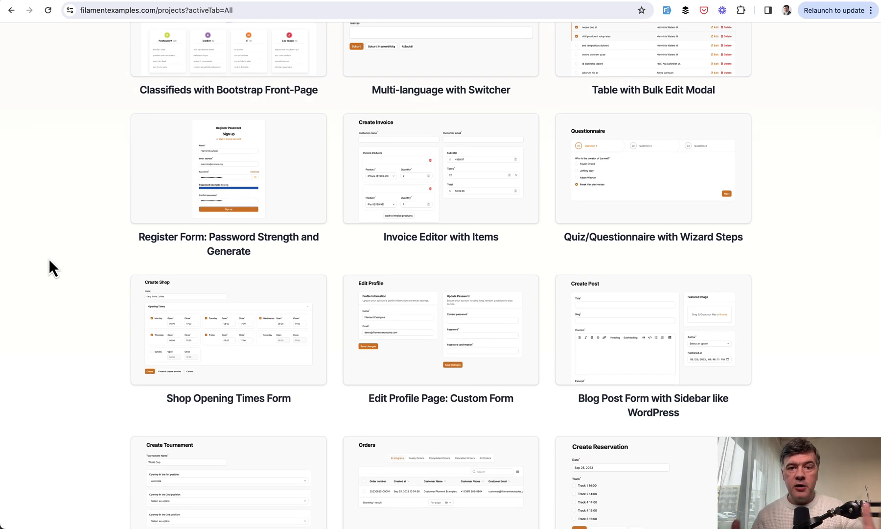